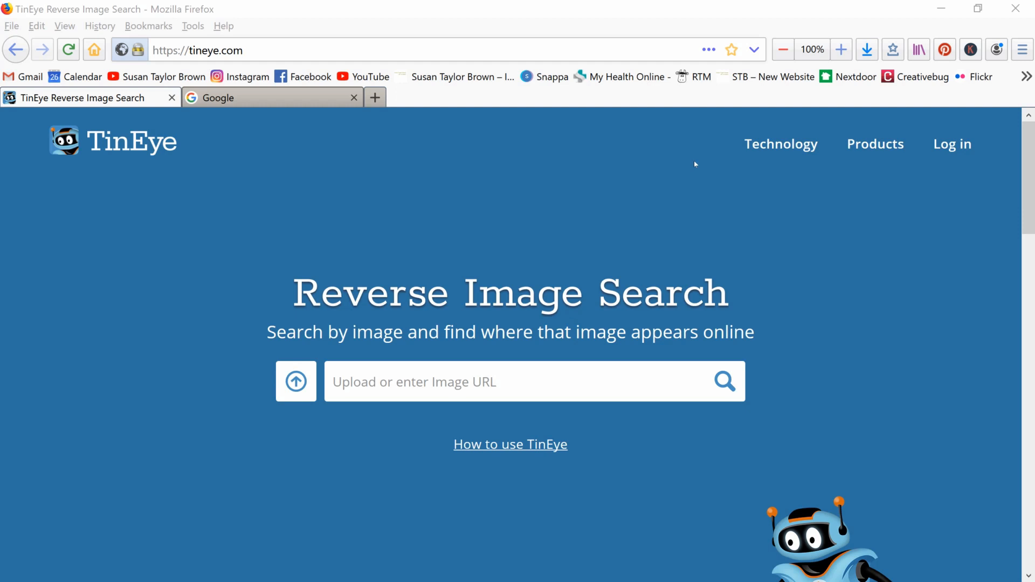
pyautogui.moveTo(803, 197)
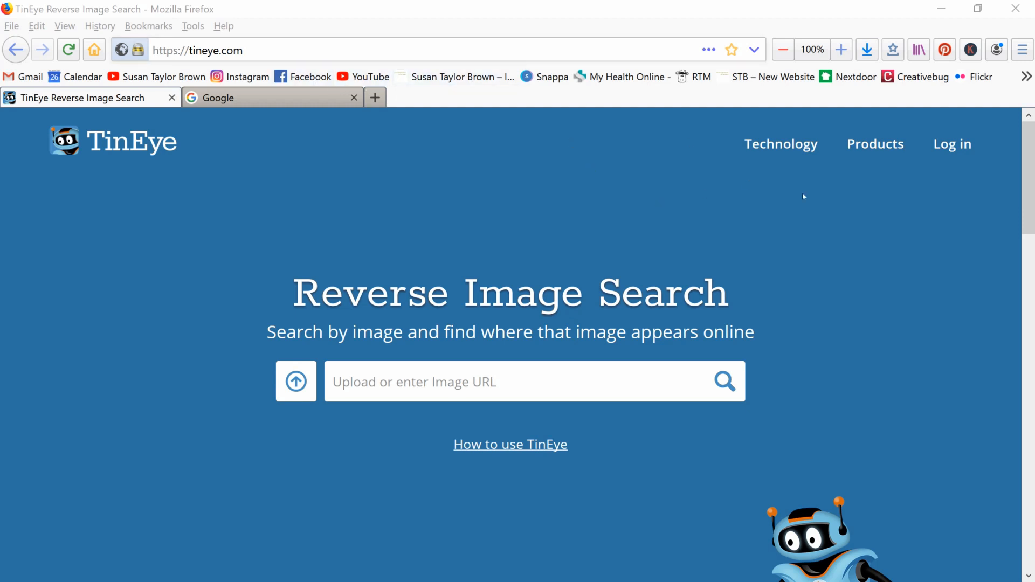
pyautogui.moveTo(960, 267)
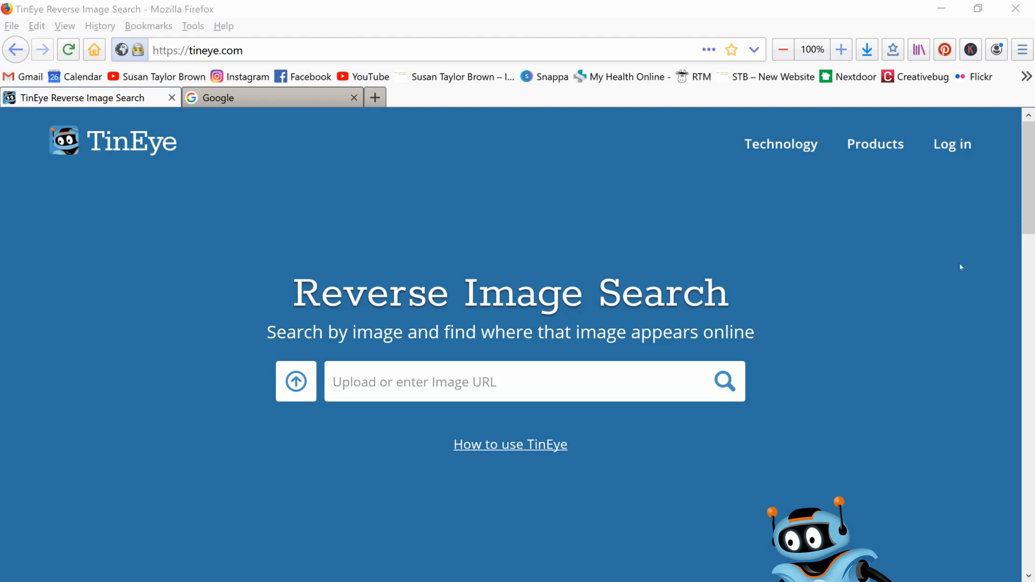
pyautogui.moveTo(893, 214)
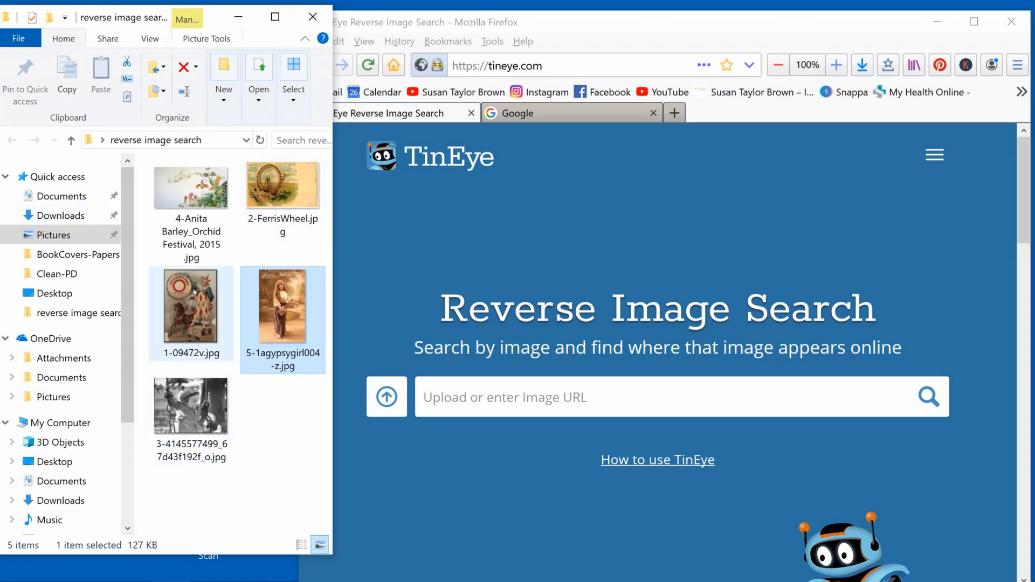
pyautogui.moveTo(195, 293)
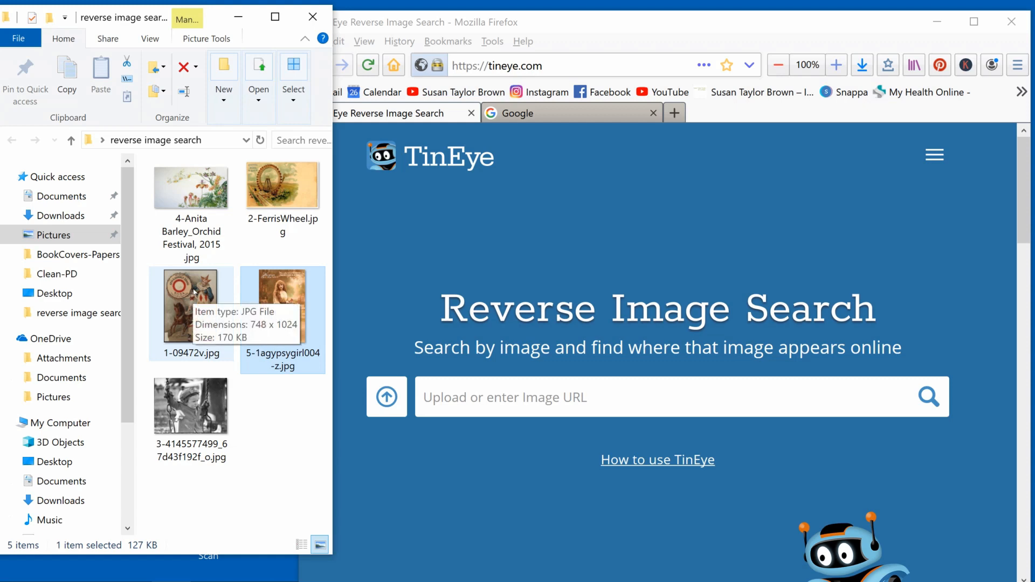
# Choose the clown soda advertisement image 1-09472v.jpg as the picture to reverse-search
pyautogui.click(191, 306)
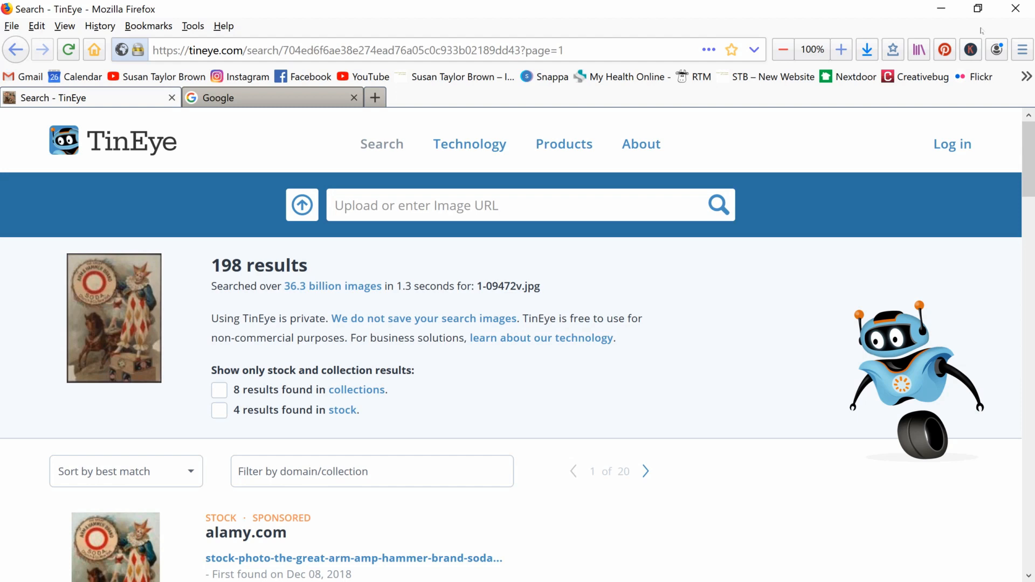
pyautogui.scroll(-3)
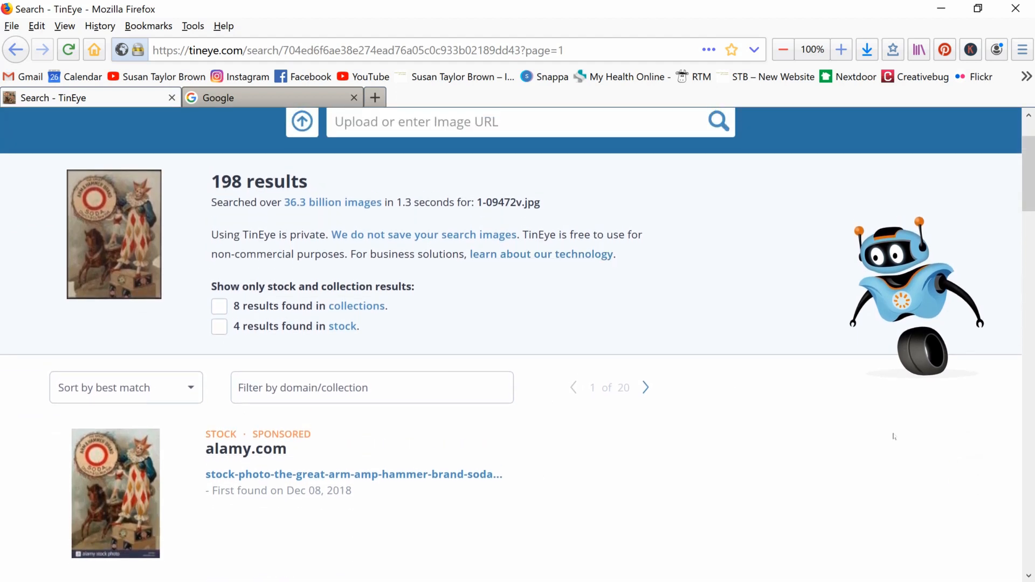
pyautogui.moveTo(981, 500)
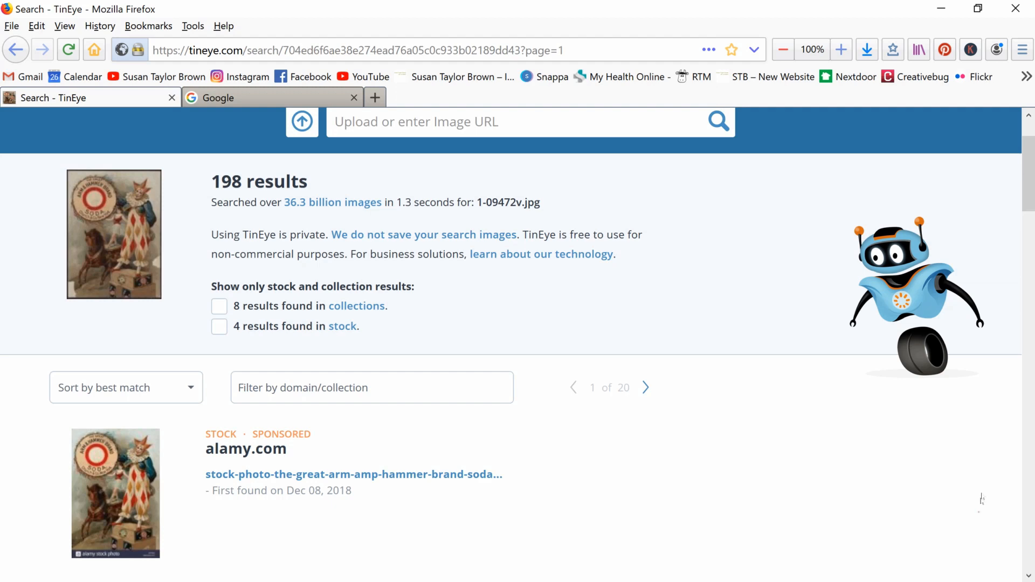
pyautogui.scroll(-3)
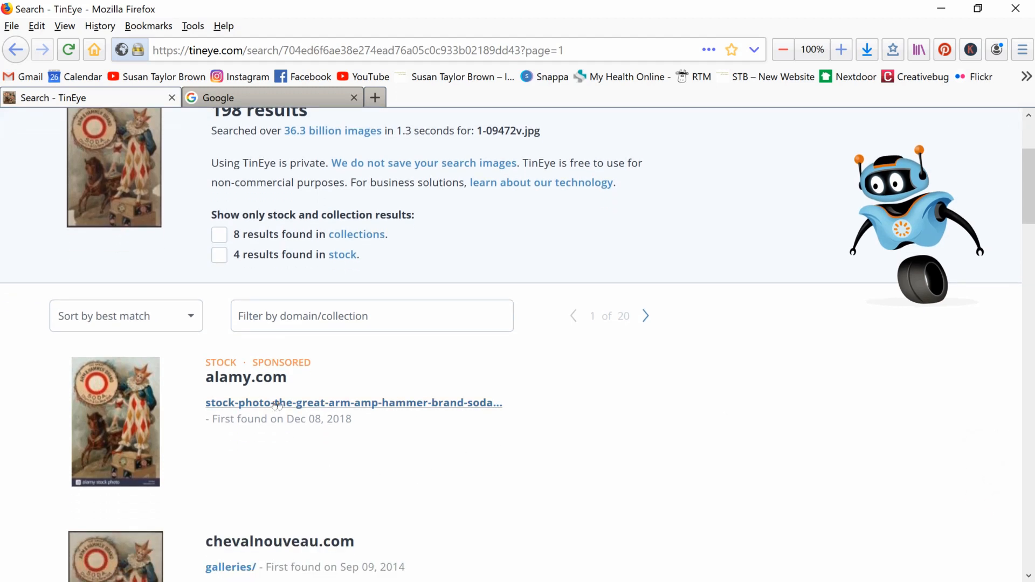
pyautogui.scroll(-3)
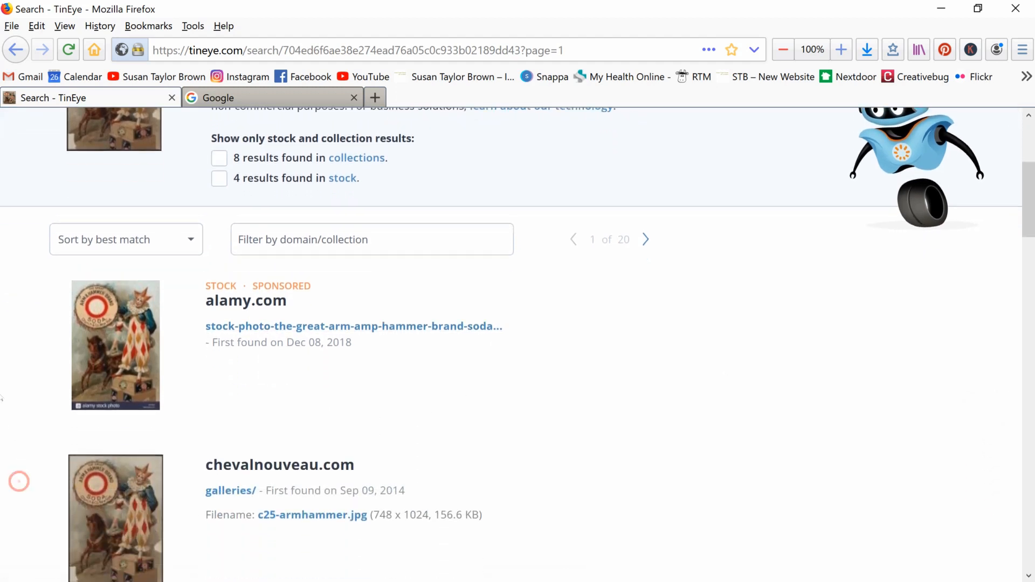
pyautogui.scroll(-3)
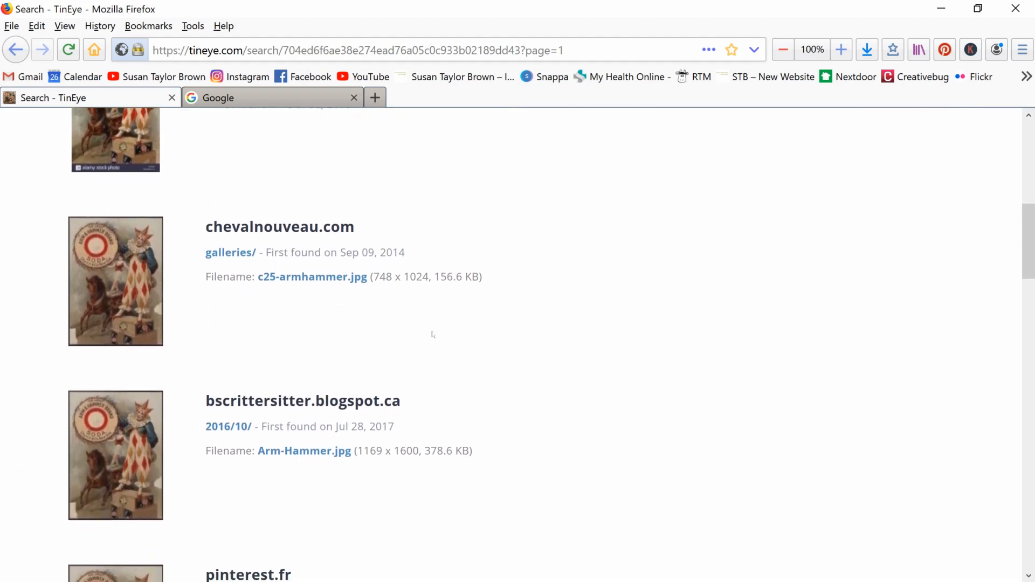
pyautogui.scroll(-3)
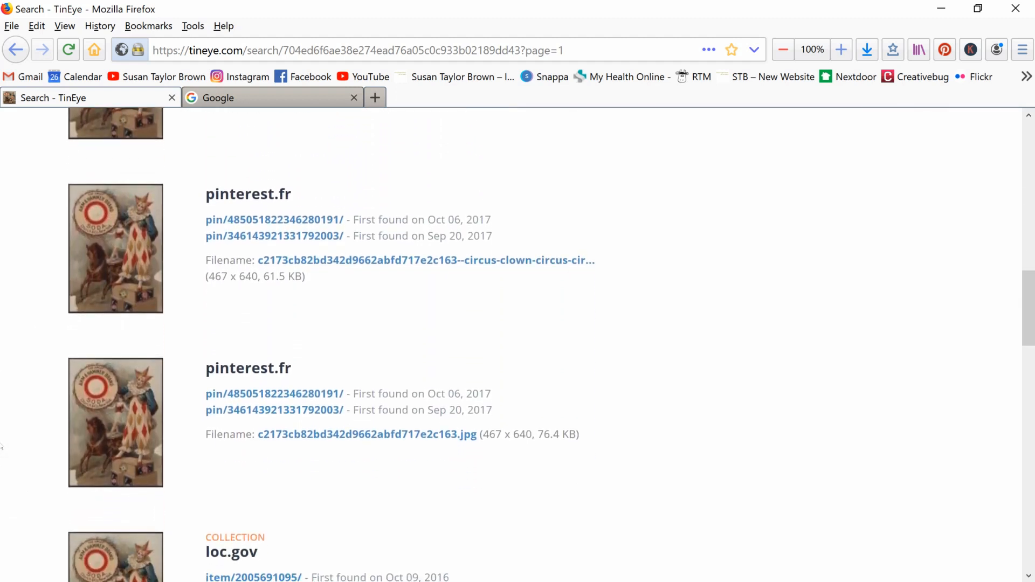
pyautogui.scroll(-3)
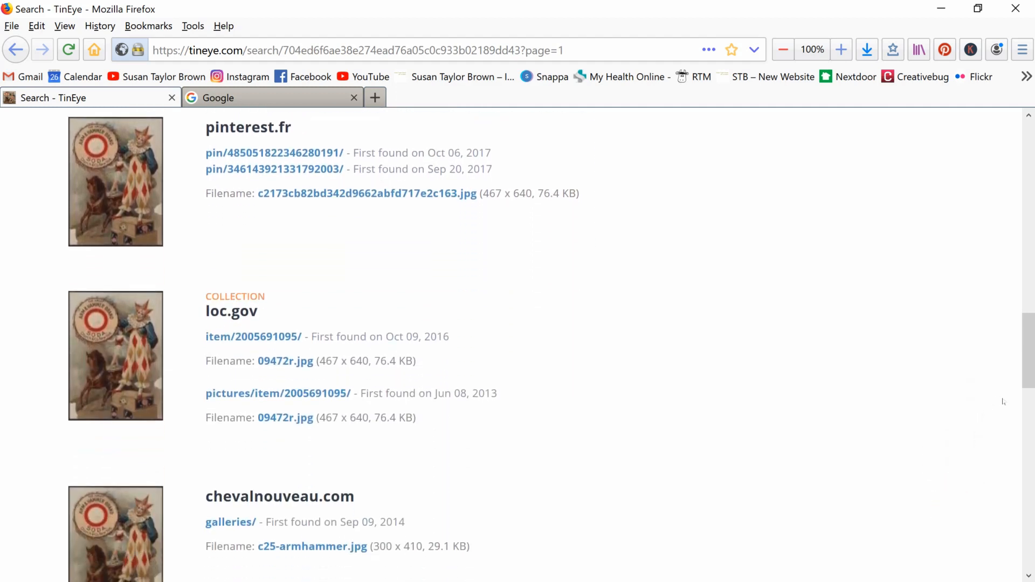
pyautogui.moveTo(212, 323)
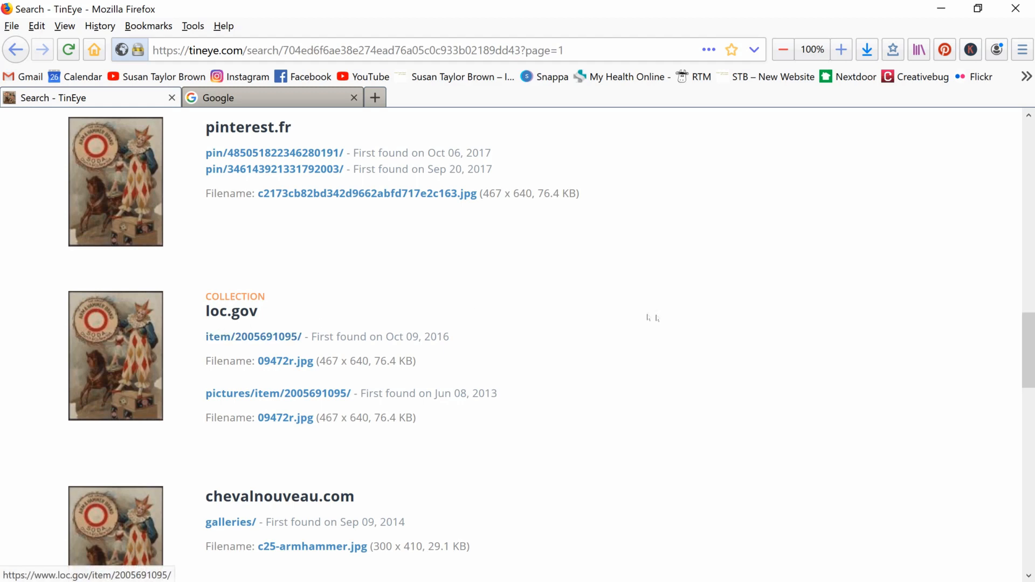
pyautogui.moveTo(699, 345)
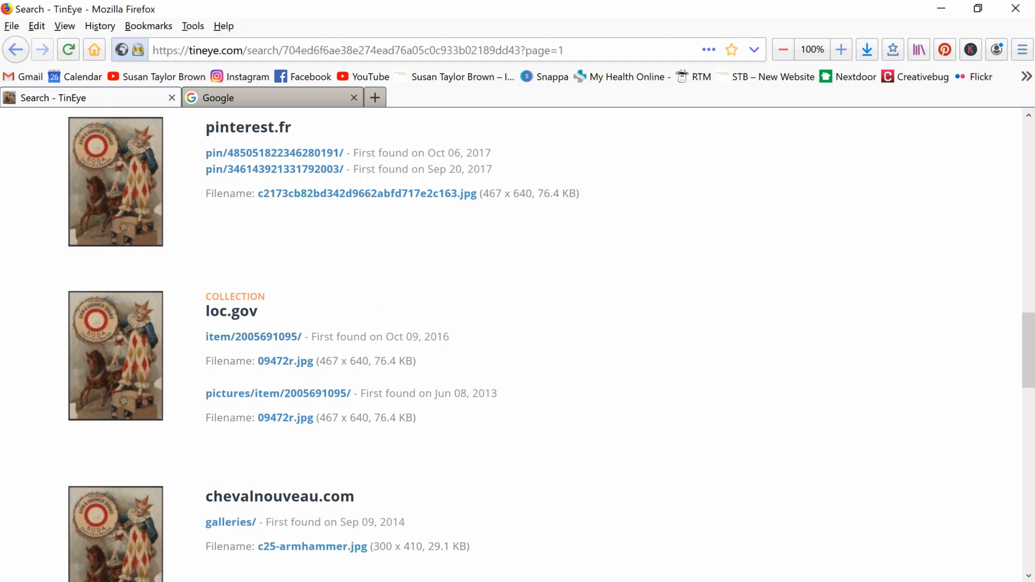
pyautogui.moveTo(231, 312)
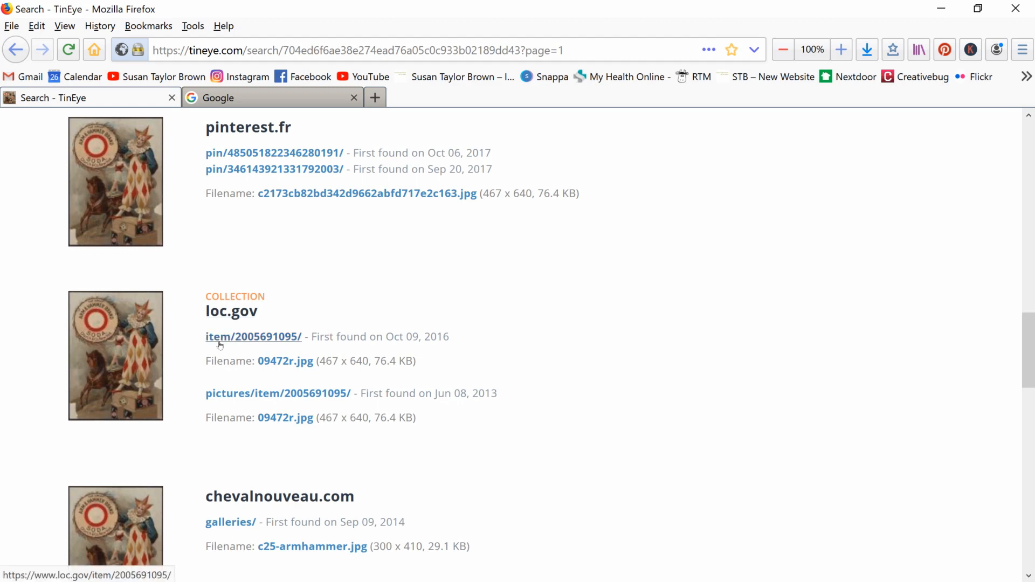
pyautogui.click(254, 337)
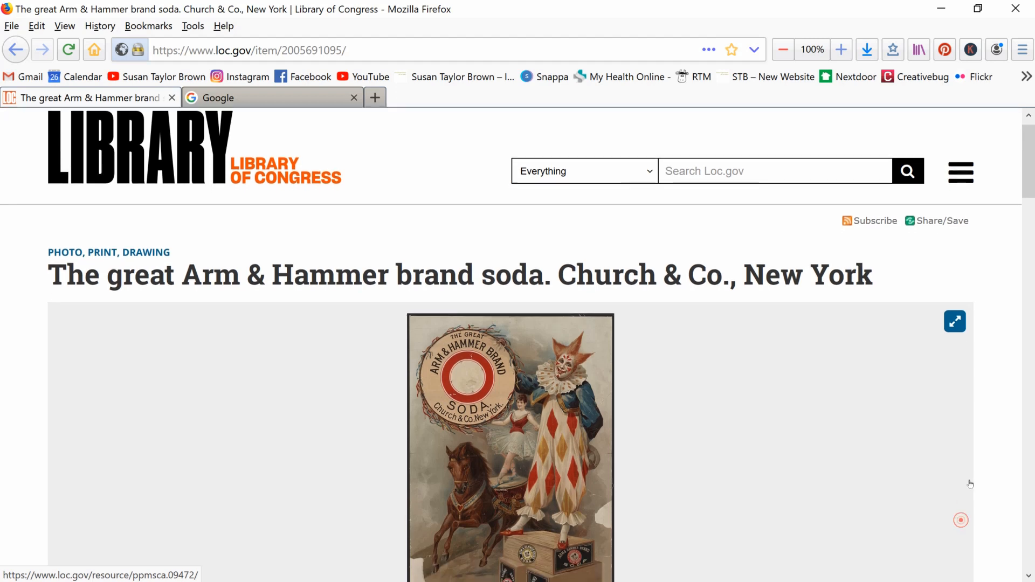
# Highlight the Rights Advisory's 'no known restrictions' line, then show the Download format choices
pyautogui.scroll(-3)
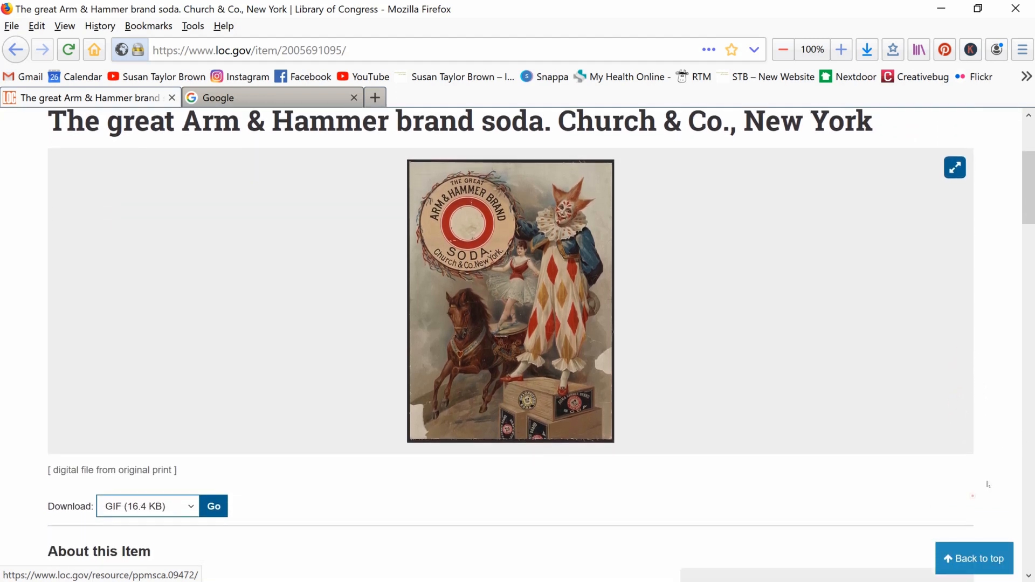
pyautogui.scroll(-3)
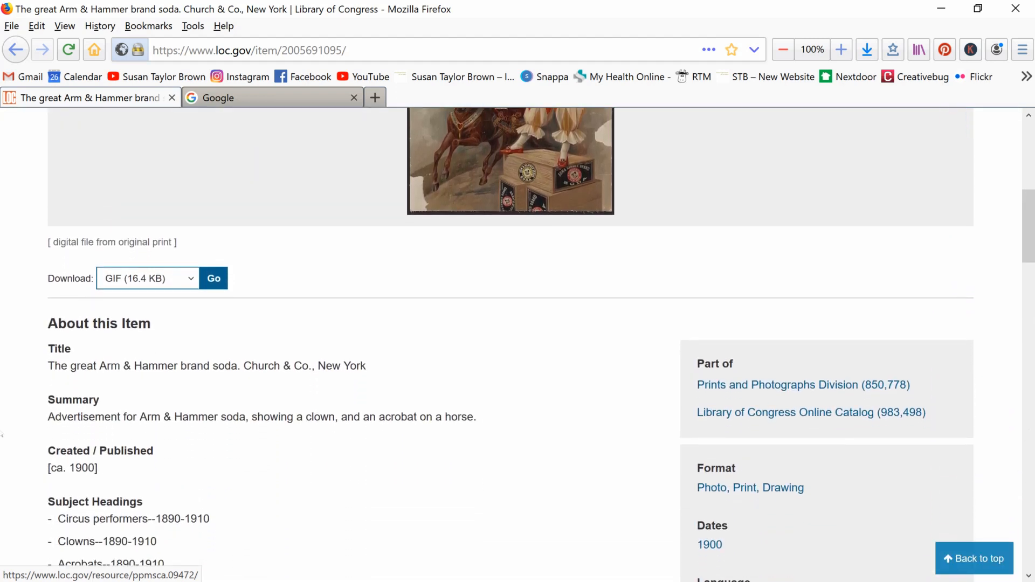
pyautogui.scroll(-3)
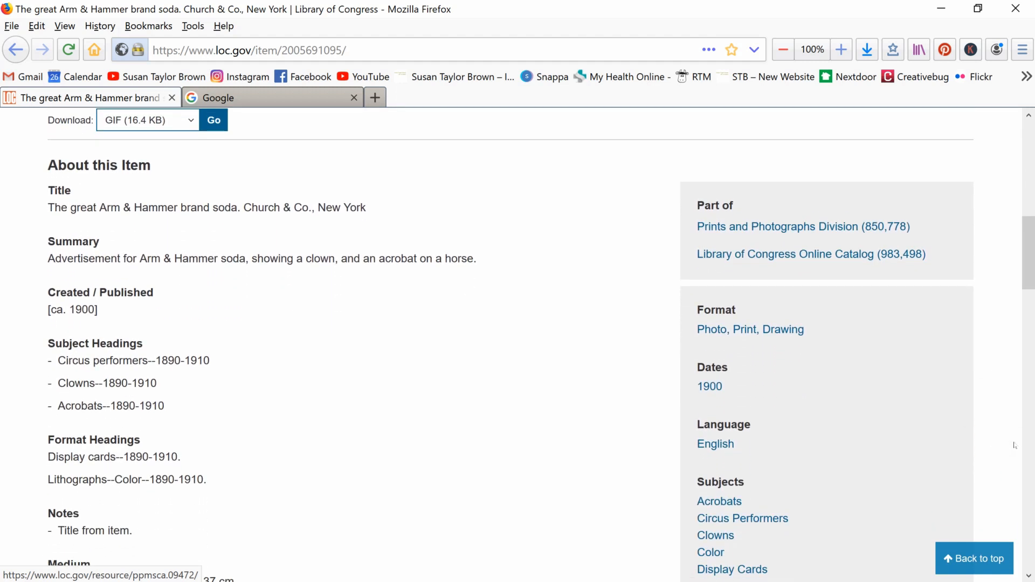
pyautogui.scroll(-3)
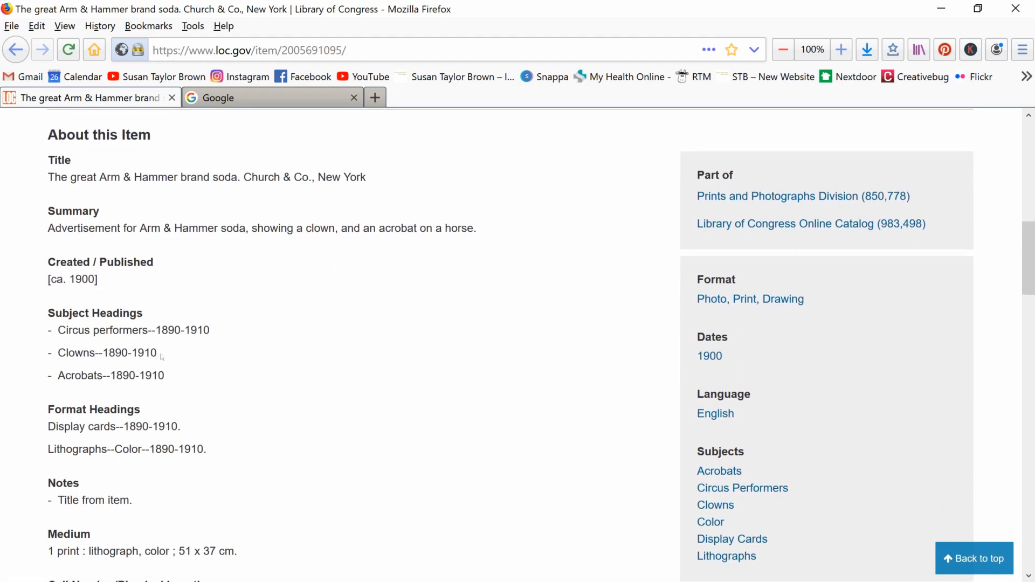
pyautogui.moveTo(334, 397)
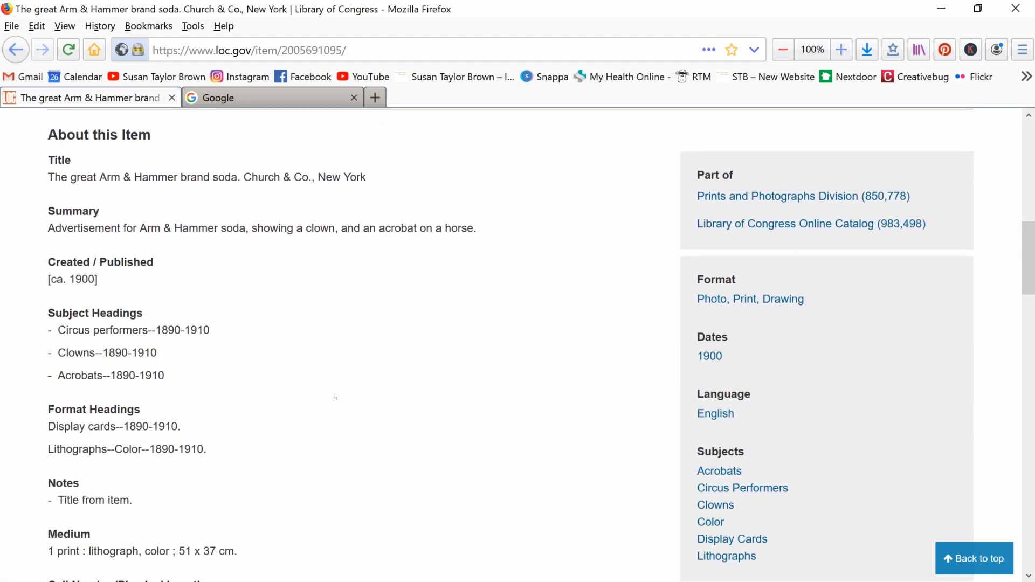
pyautogui.scroll(-3)
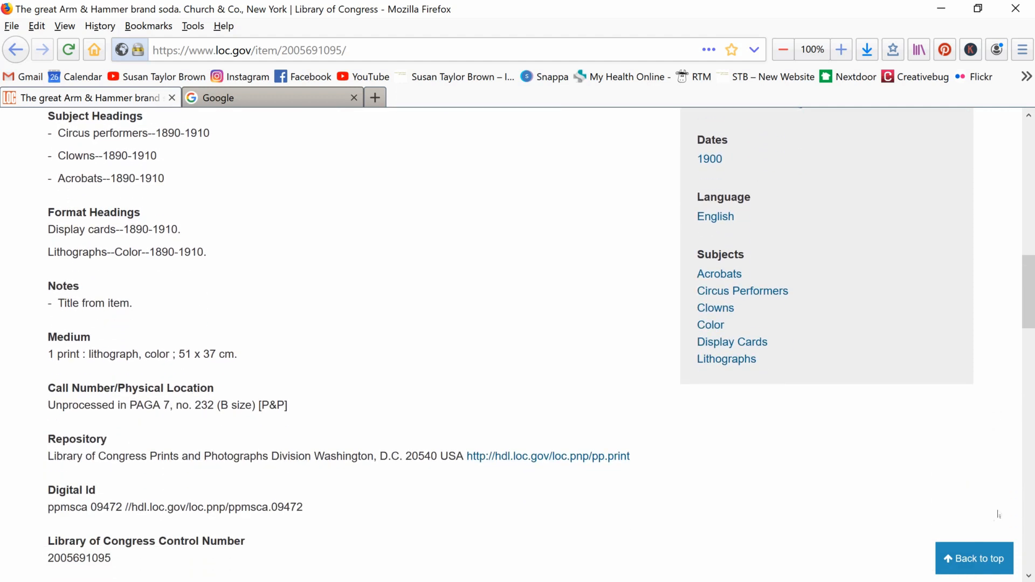
pyautogui.scroll(-3)
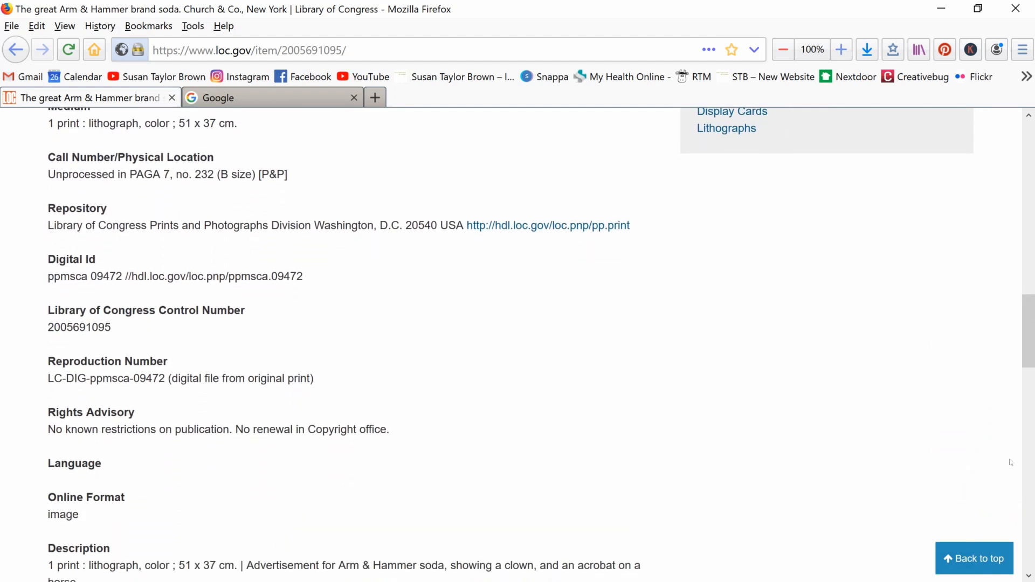
pyautogui.scroll(-3)
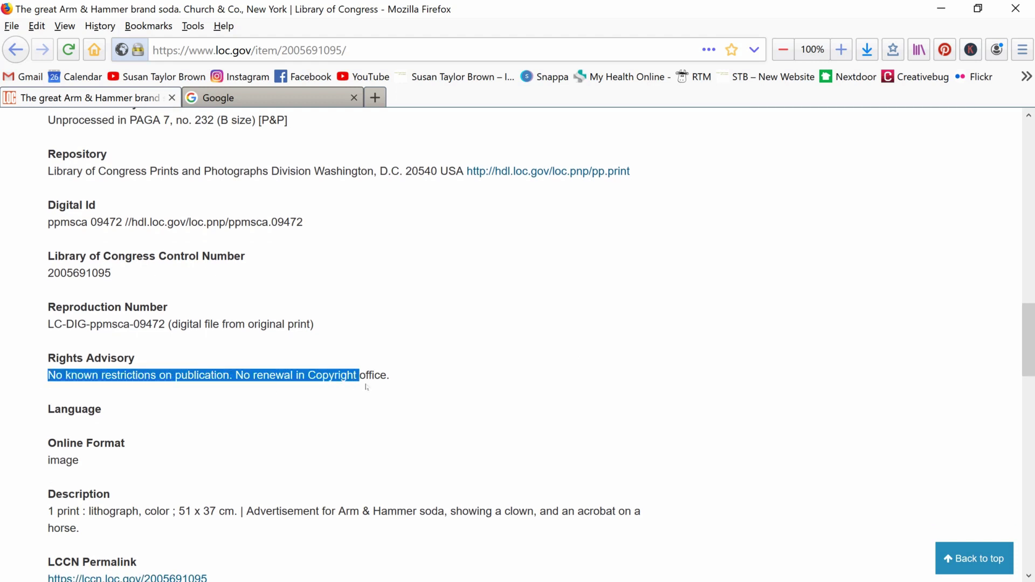
pyautogui.moveTo(359, 375); pyautogui.dragTo(389, 375)
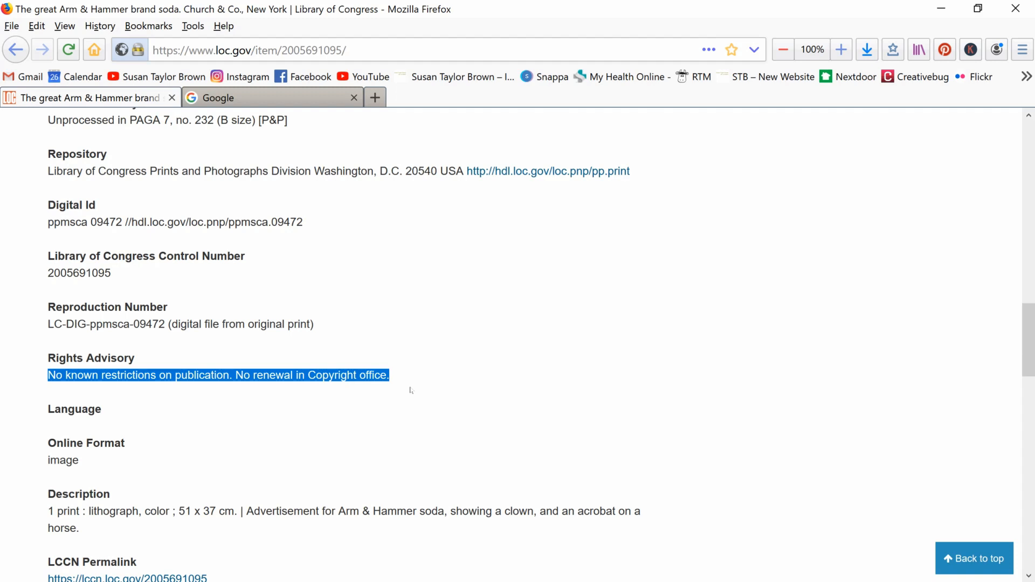
pyautogui.scroll(3)
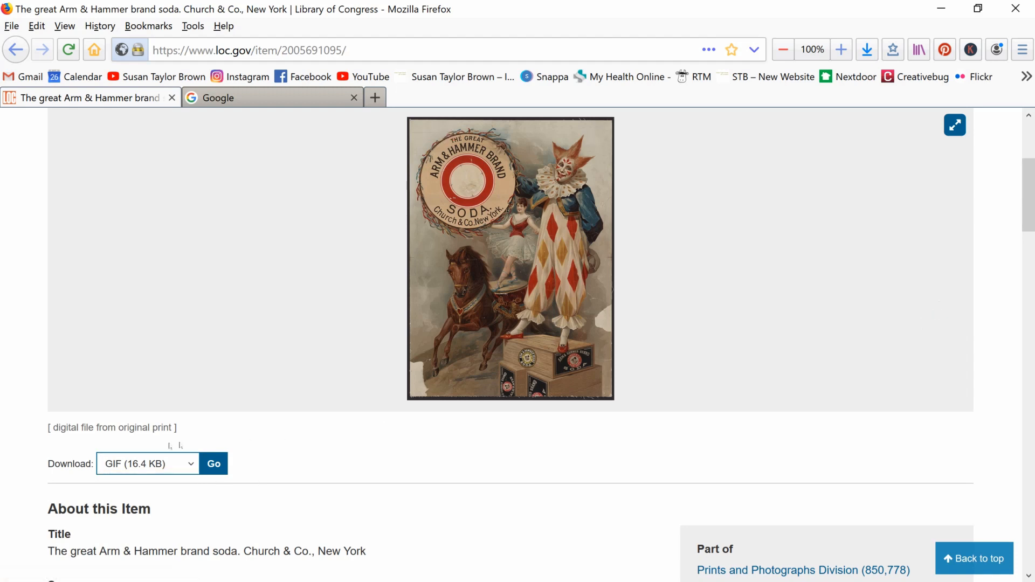
pyautogui.click(147, 464)
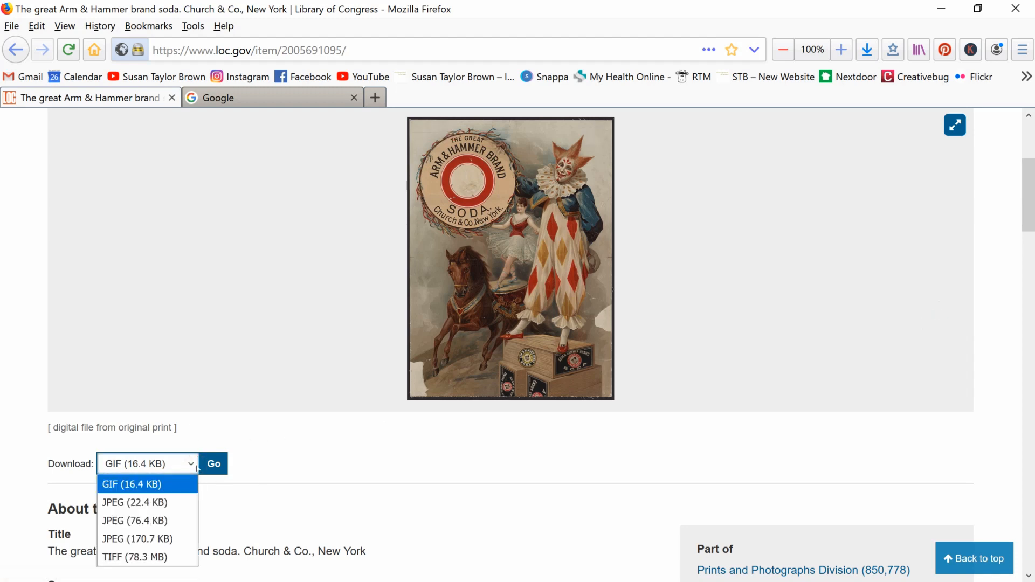
pyautogui.moveTo(339, 458)
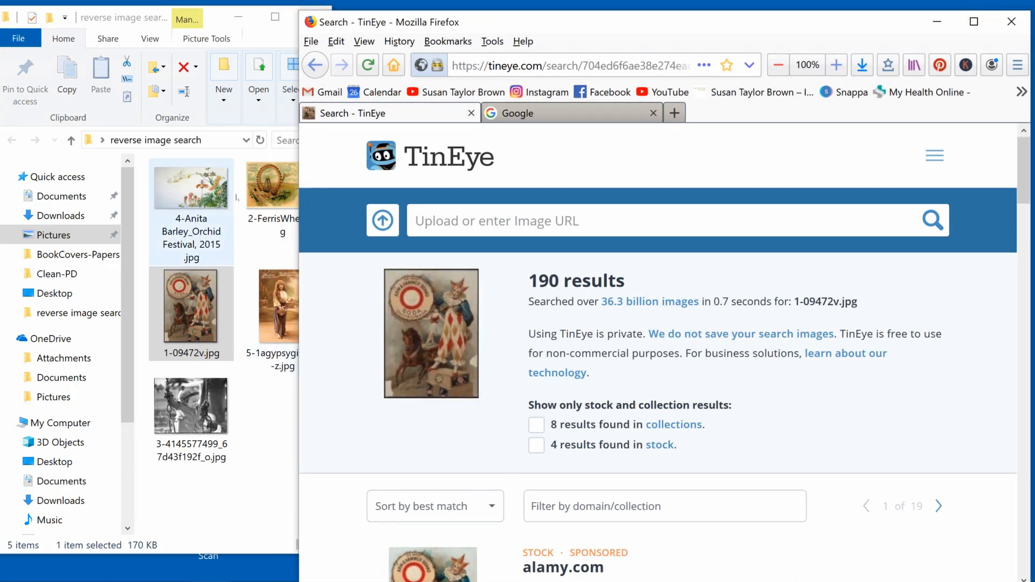
# Reverse-search the Ferris wheel postcard and scroll its 49 matches down to thegraphicsfairy.com
pyautogui.click(383, 220)
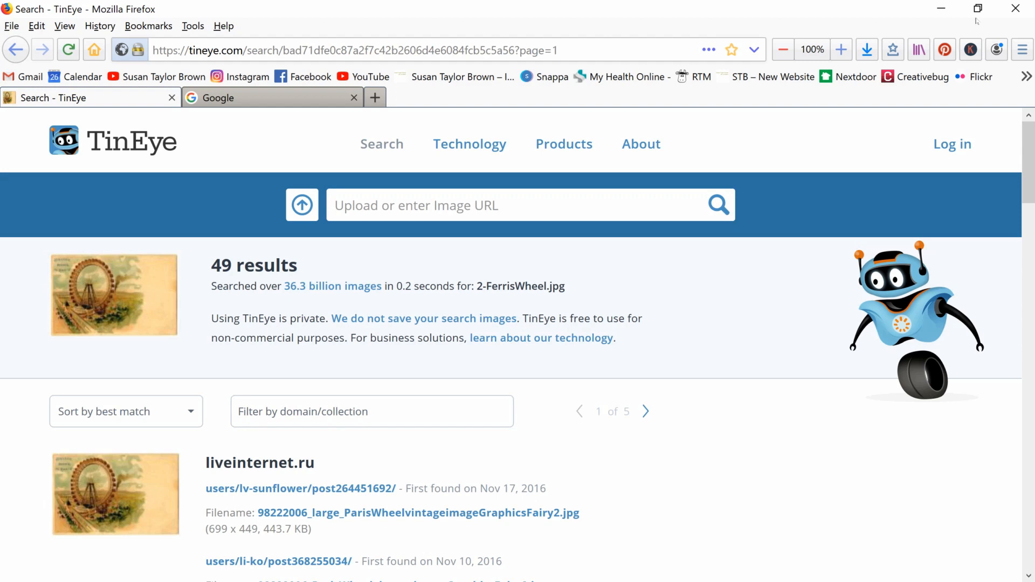
pyautogui.scroll(-3)
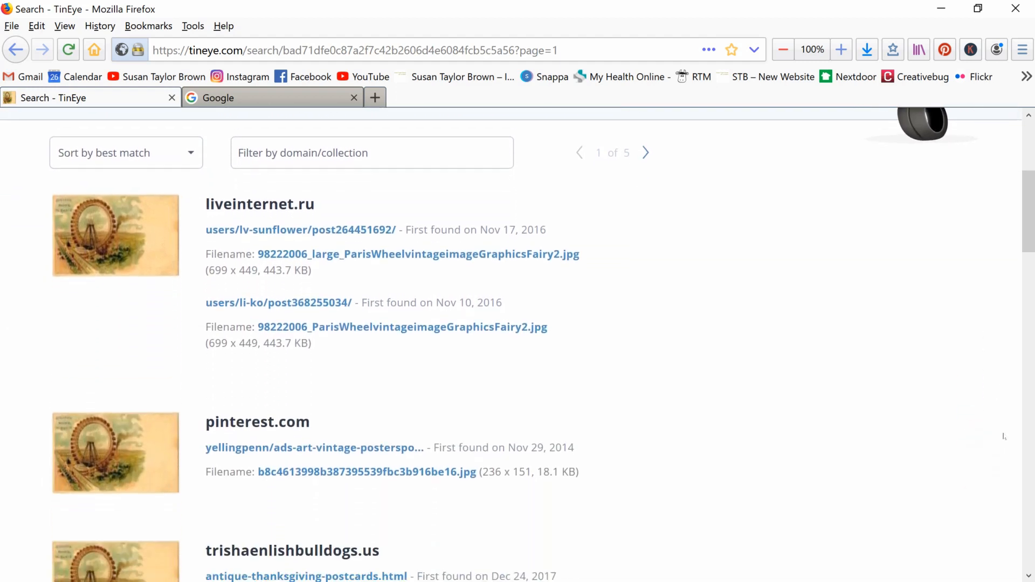
pyautogui.scroll(-3)
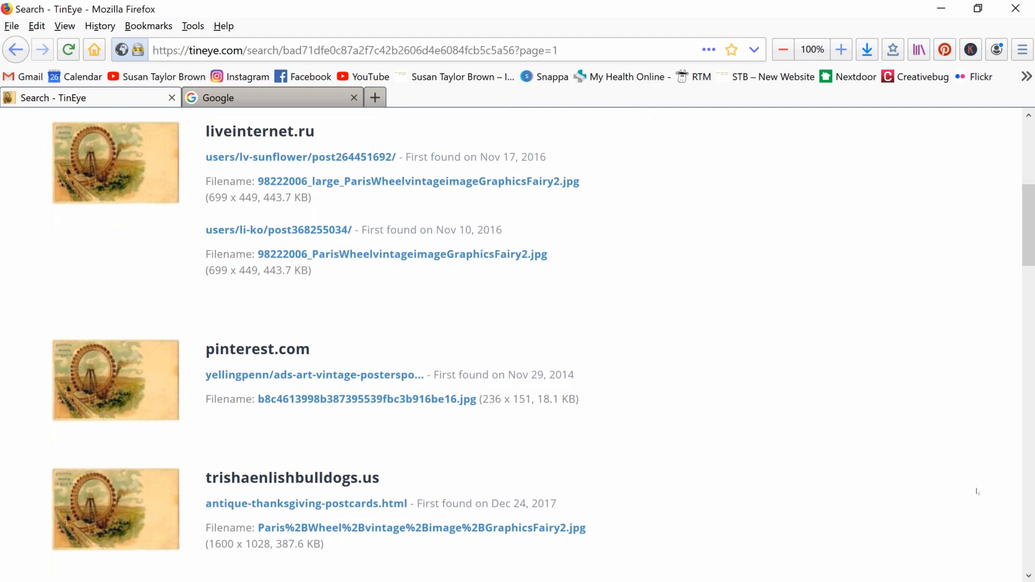
pyautogui.scroll(-3)
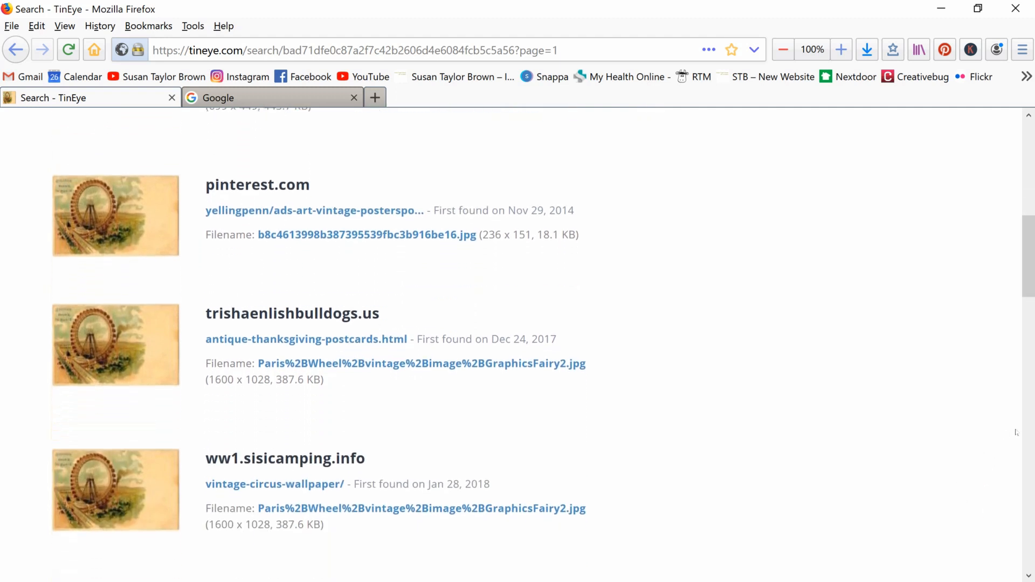
pyautogui.scroll(-3)
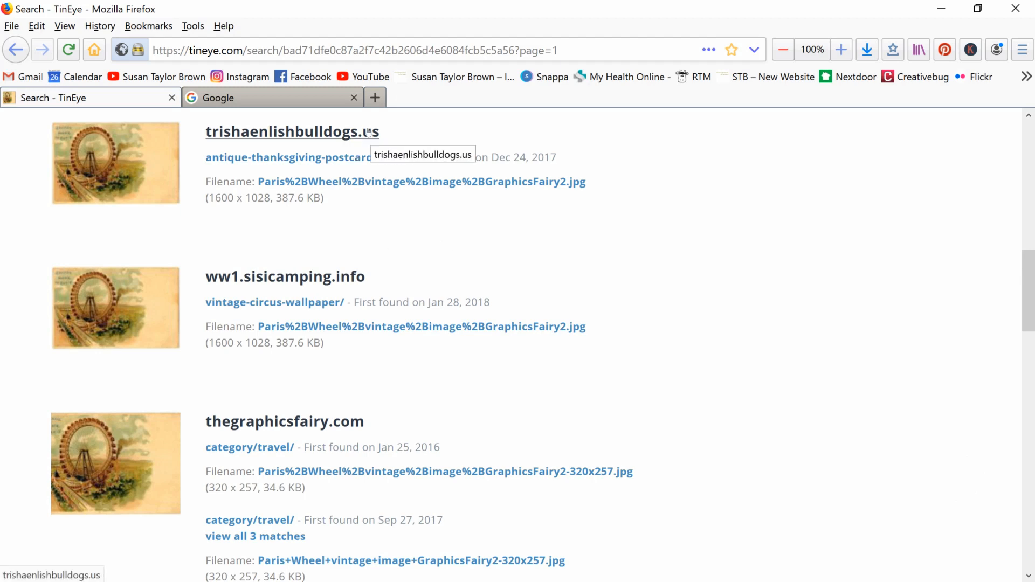
pyautogui.scroll(-3)
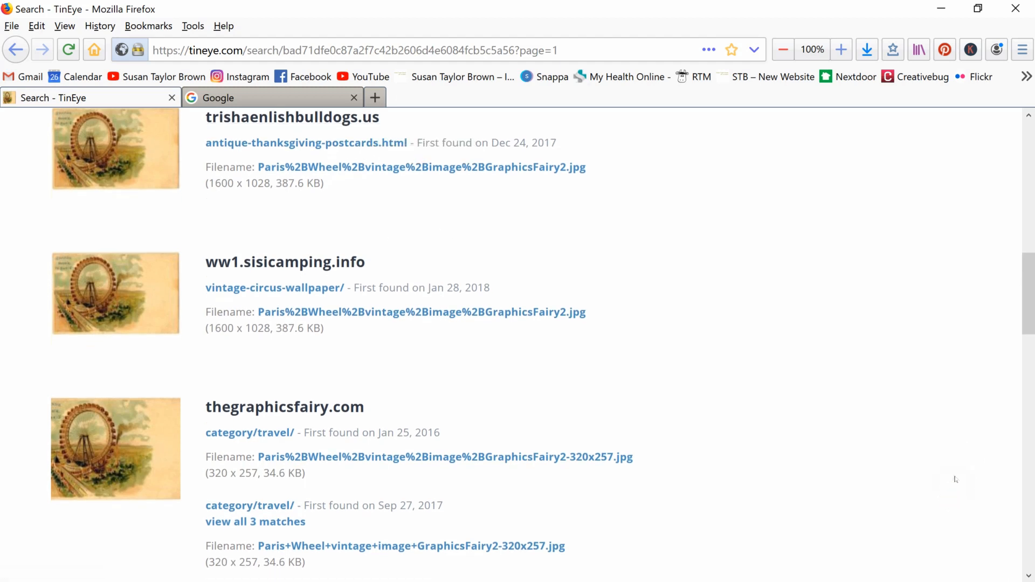
pyautogui.moveTo(267, 408)
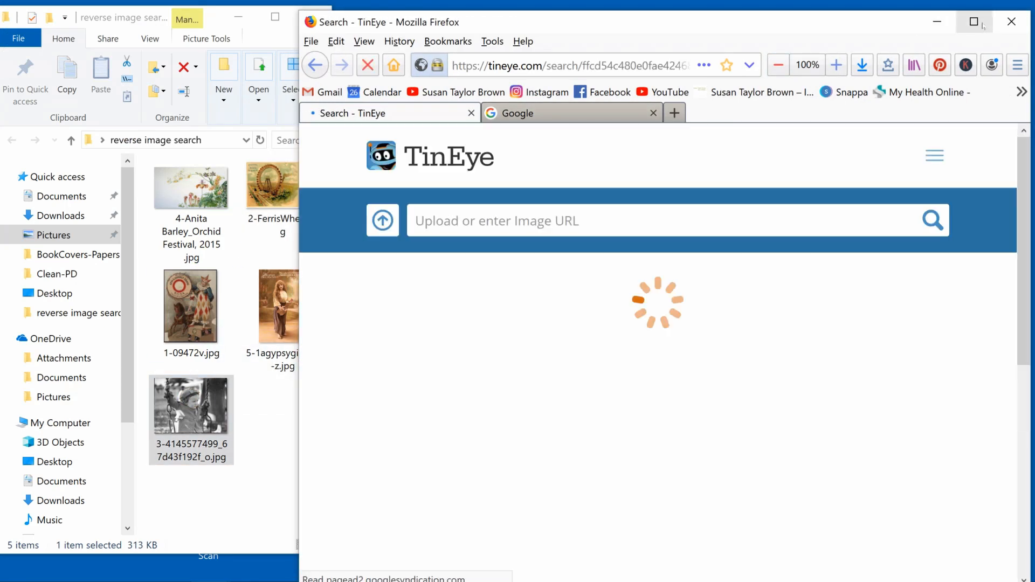
# Maximize Firefox, scan the 22 girl-on-swing matches and open the flickr.com State Library result
pyautogui.click(974, 21)
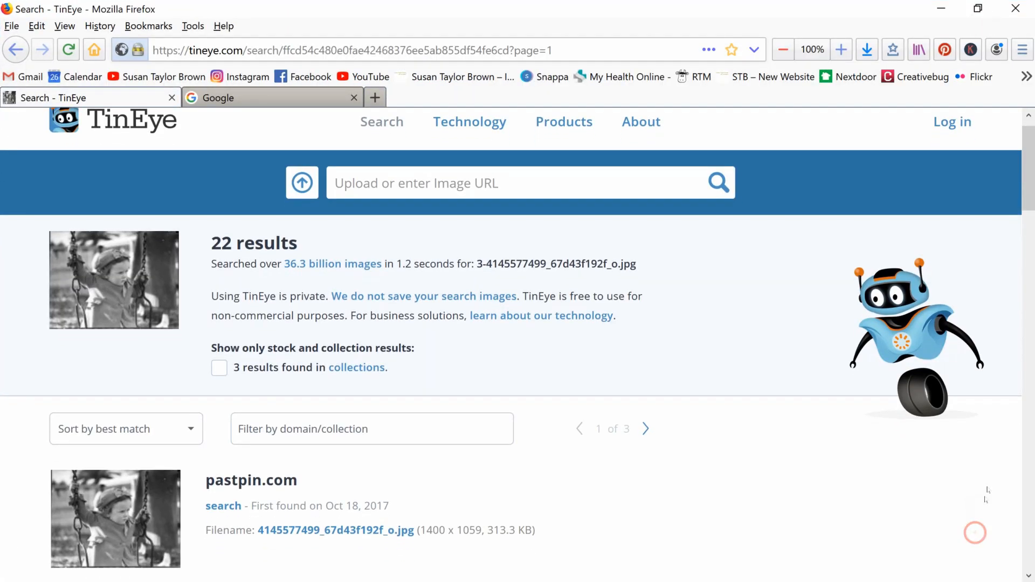
pyautogui.scroll(-3)
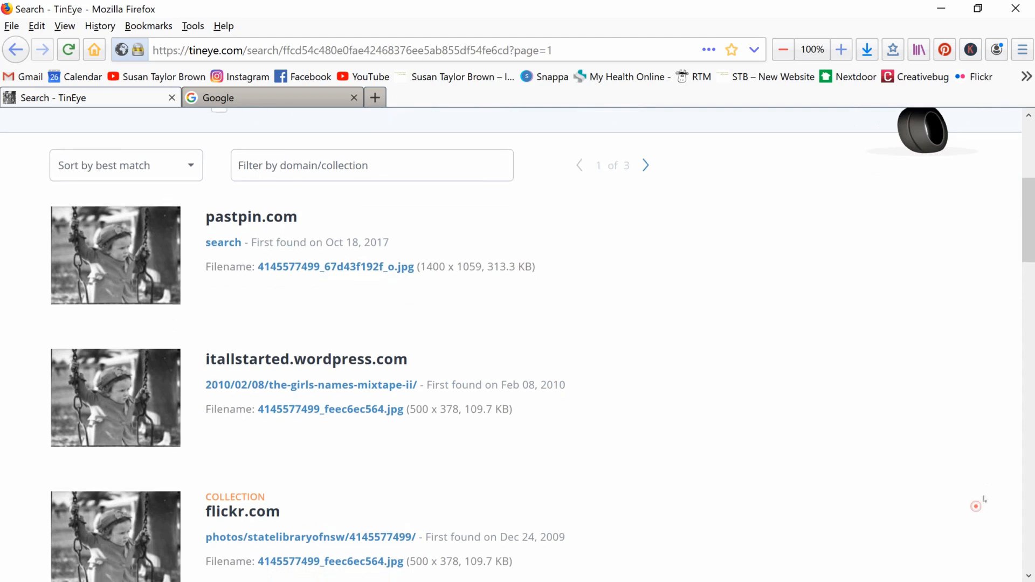
pyautogui.scroll(-3)
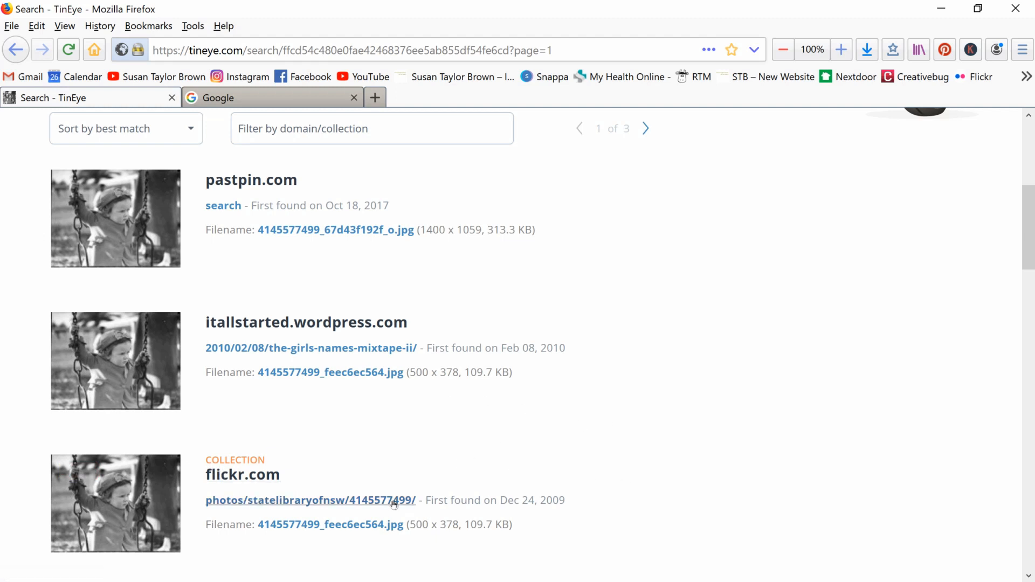
pyautogui.click(316, 499)
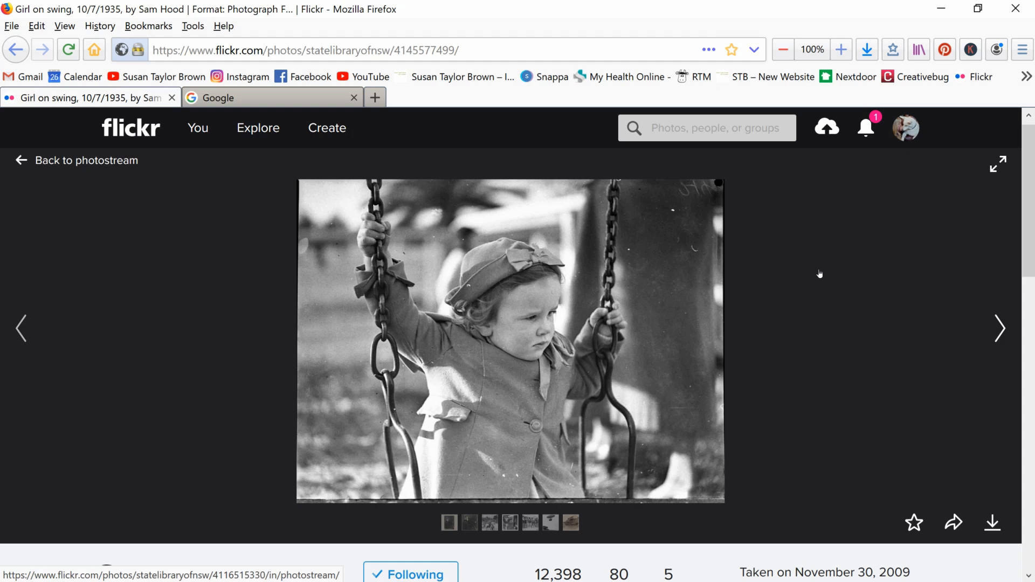
# Scroll the Flickr photo page down to its 'no known copyright restrictions' license line
pyautogui.scroll(-3)
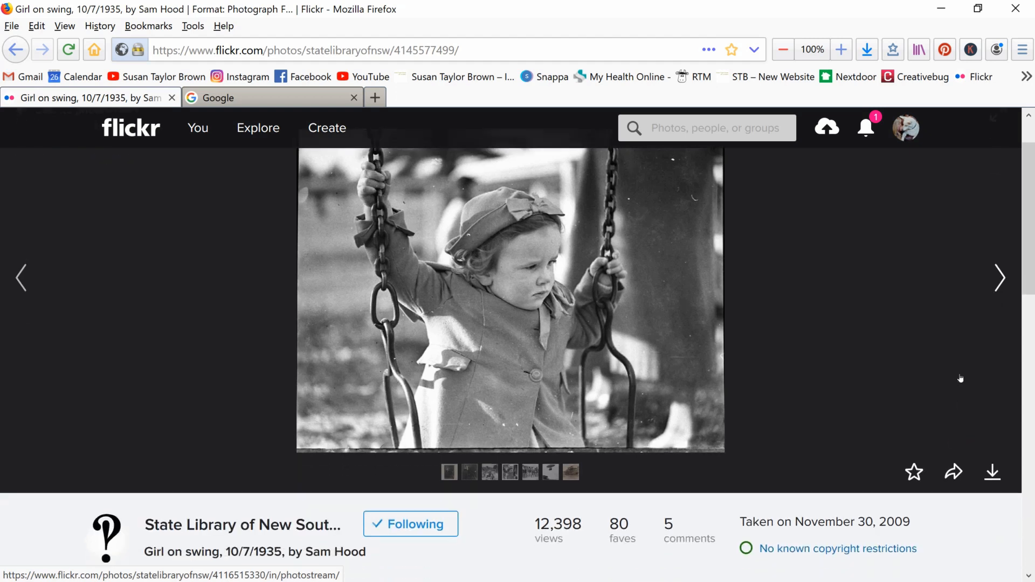
pyautogui.scroll(-3)
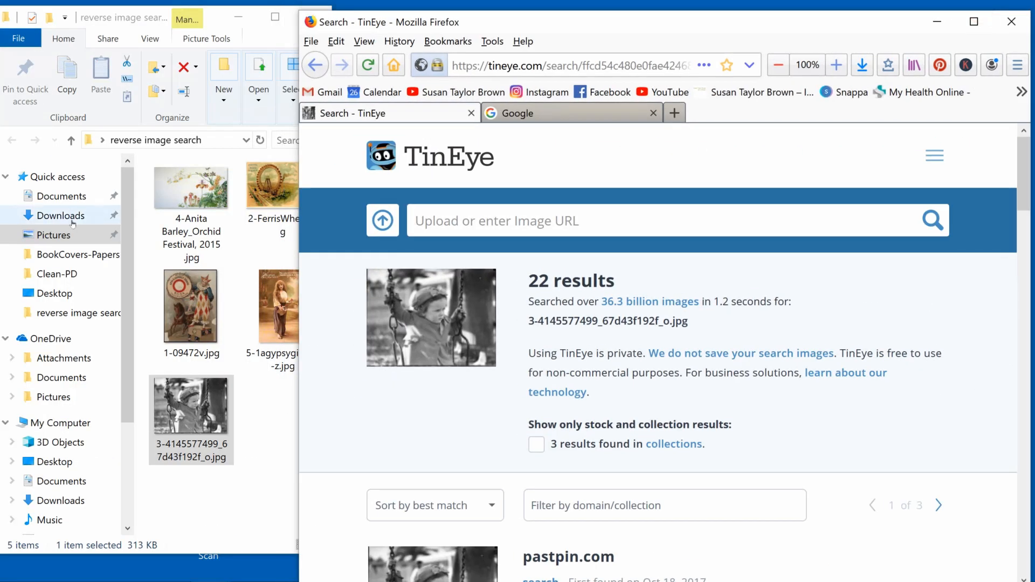
# Search the orchid painting (0 results), select Anita Barley's name and title from the filename, switch to Google
pyautogui.click(191, 188)
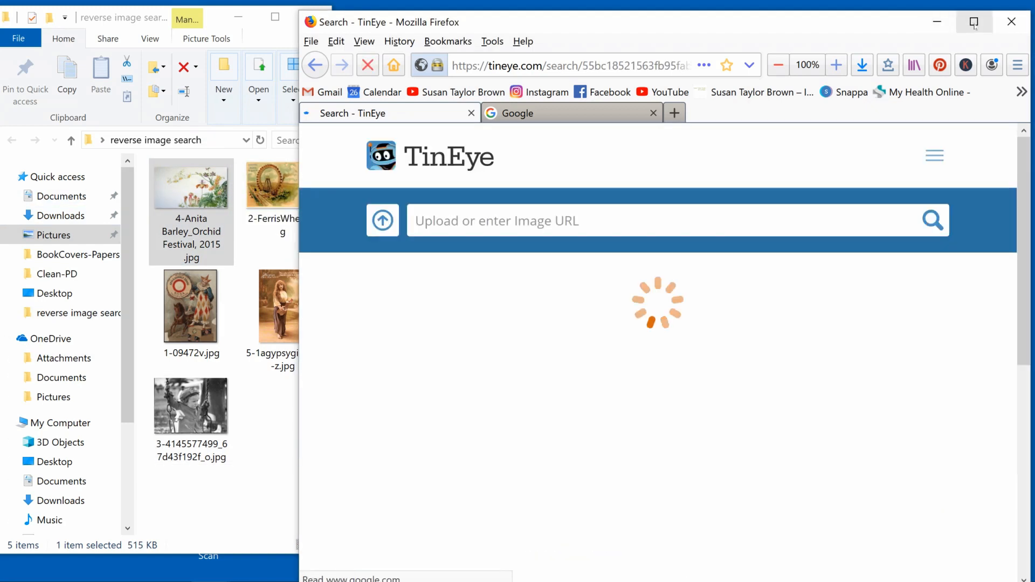
pyautogui.click(972, 21)
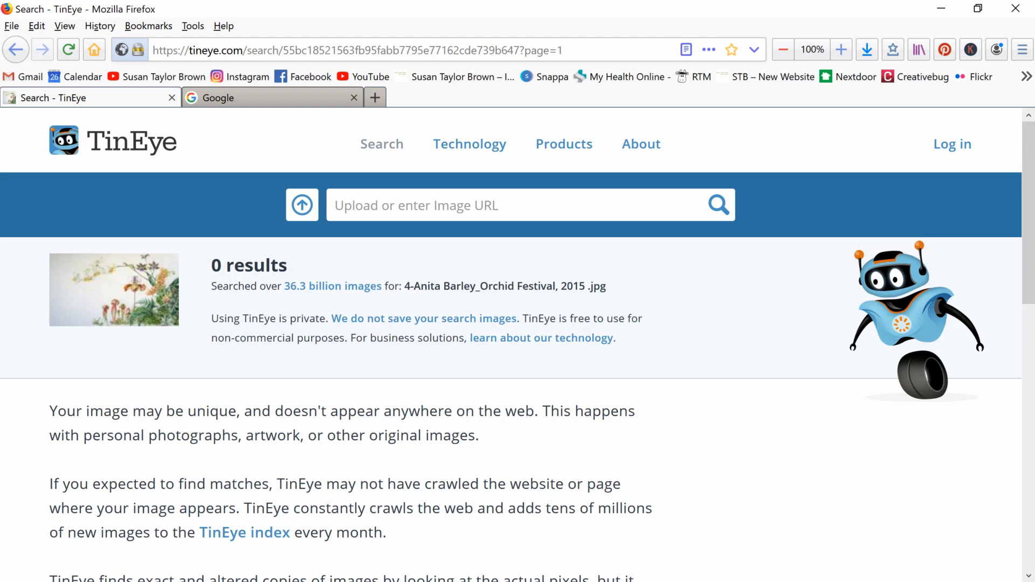
pyautogui.moveTo(414, 286); pyautogui.dragTo(587, 286)
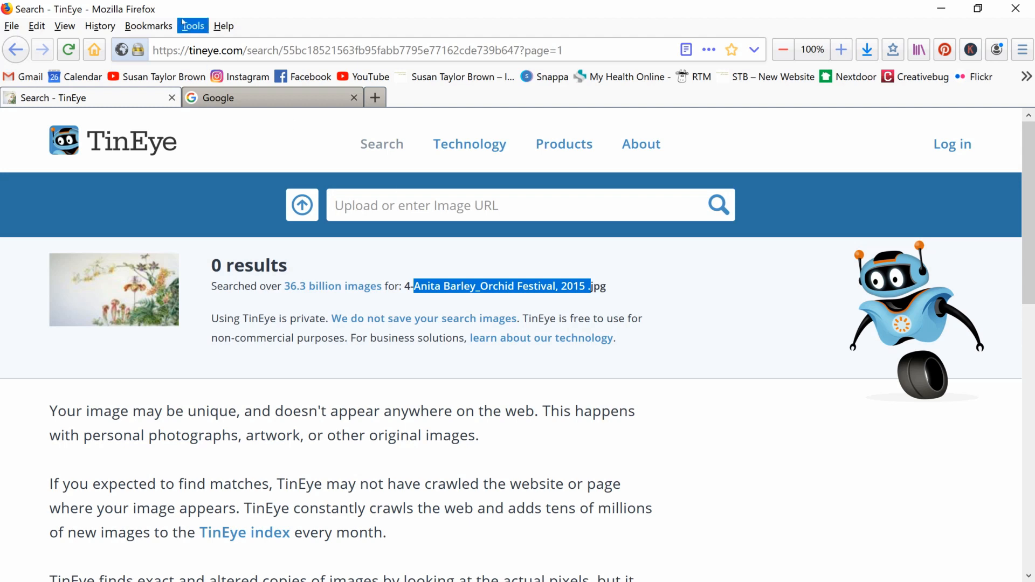
pyautogui.click(255, 98)
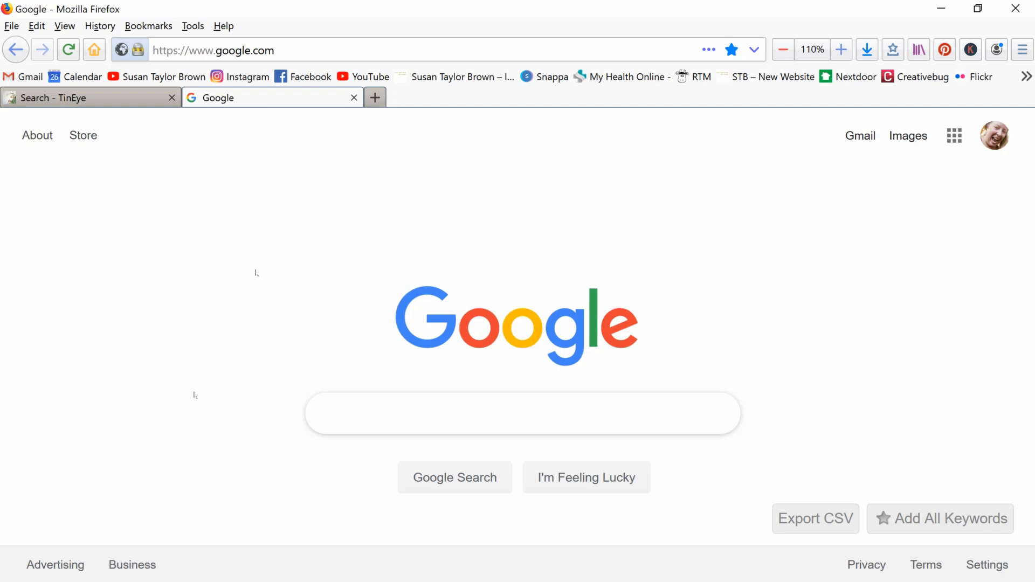
pyautogui.moveTo(905, 145)
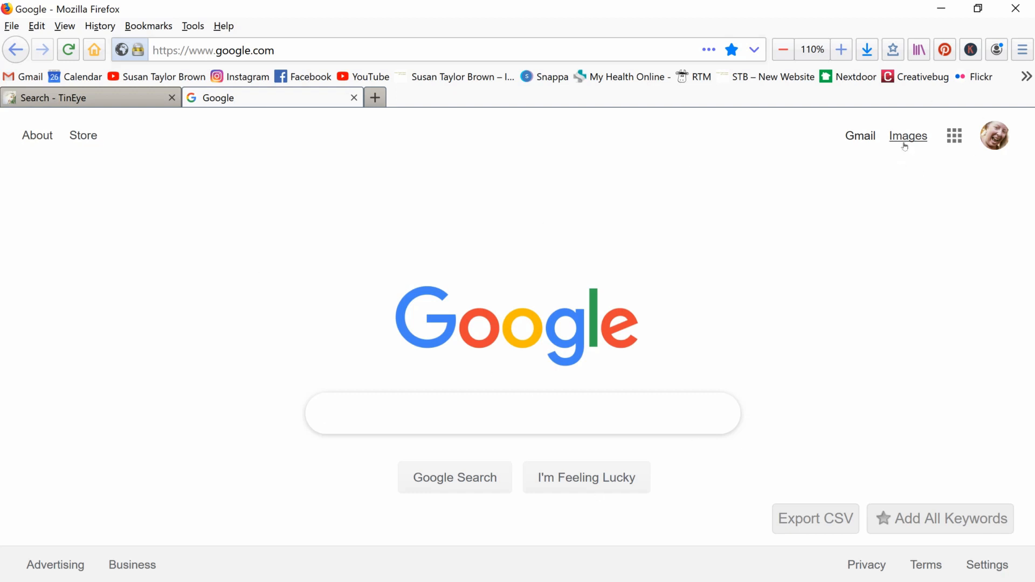
pyautogui.click(908, 136)
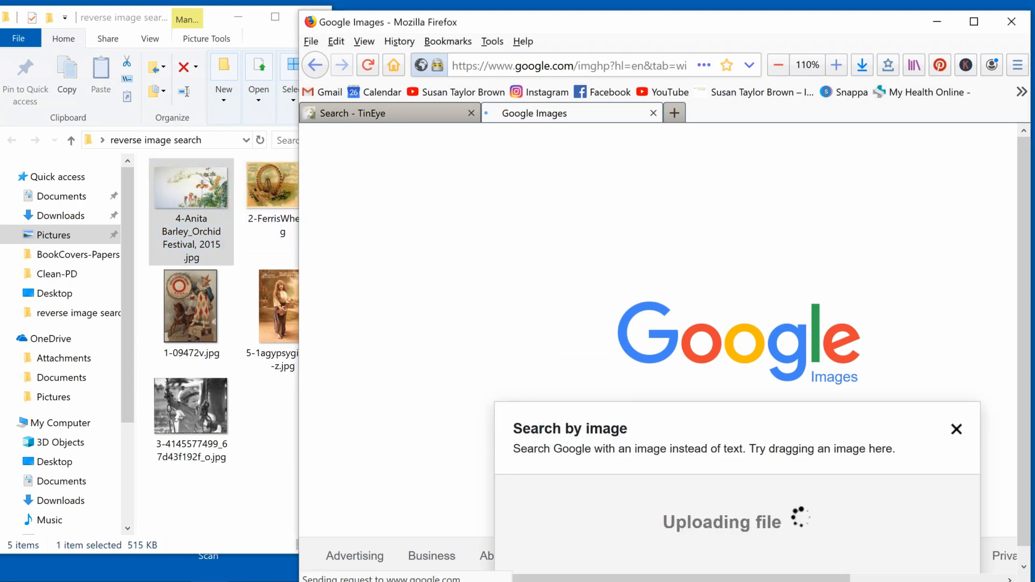
pyautogui.click(973, 23)
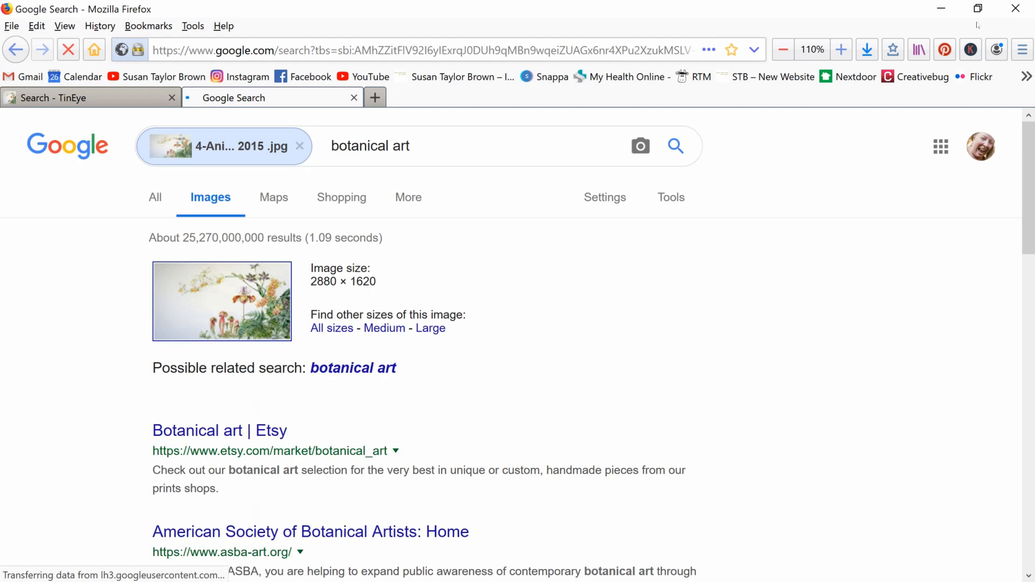
pyautogui.scroll(-3)
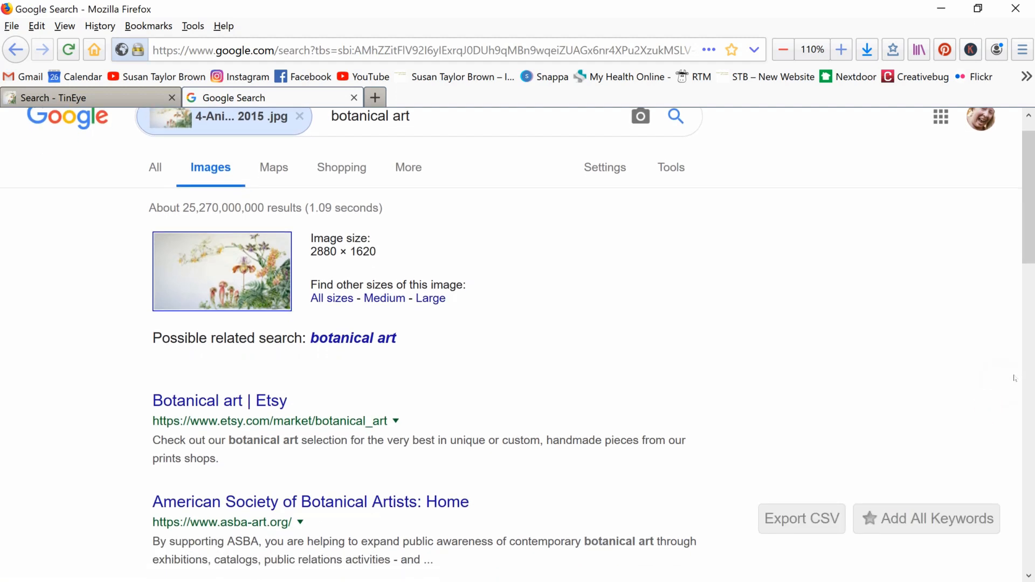
pyautogui.scroll(-3)
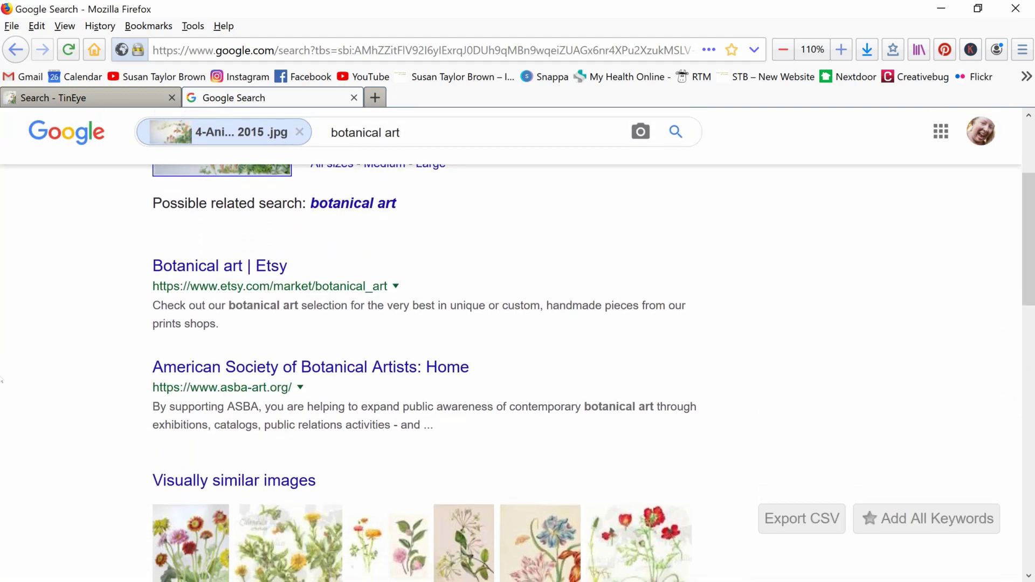
pyautogui.scroll(-3)
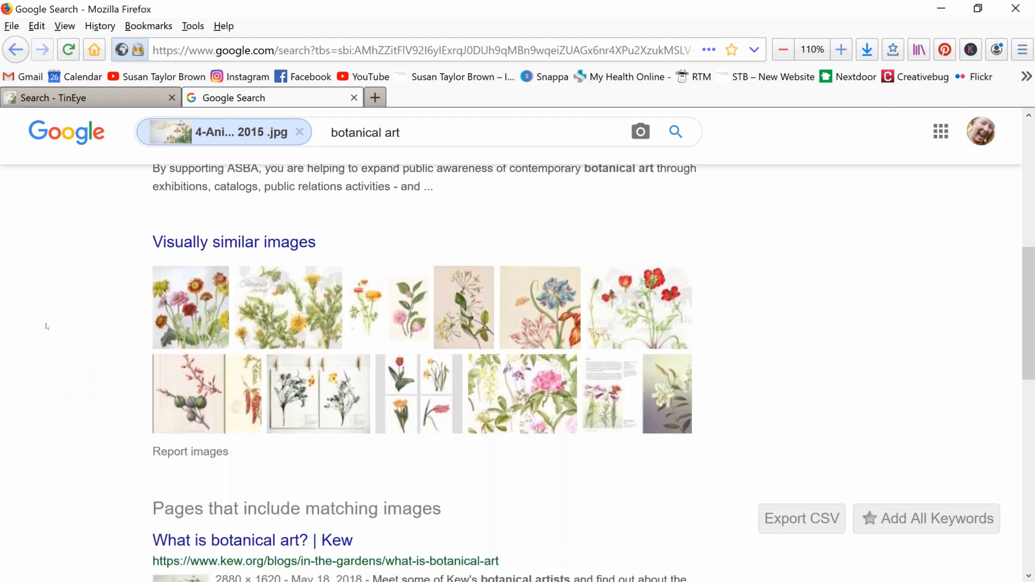
pyautogui.scroll(-3)
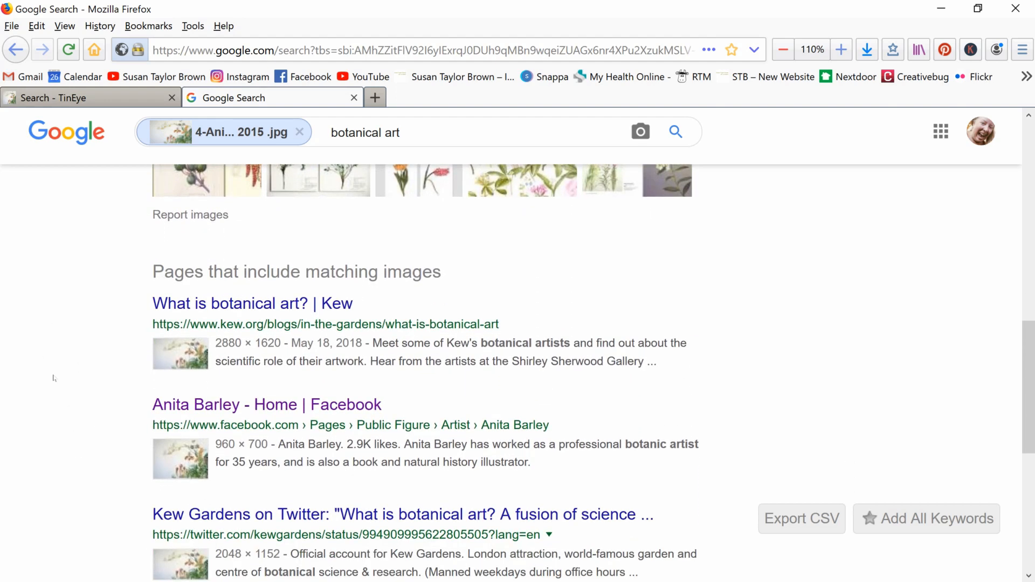
pyautogui.moveTo(566, 181)
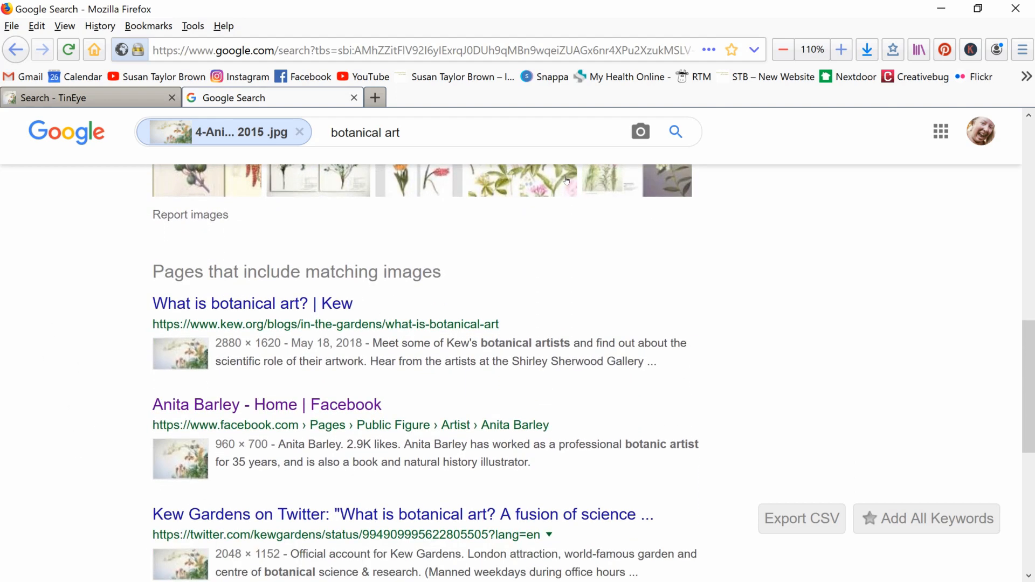
pyautogui.moveTo(283, 435)
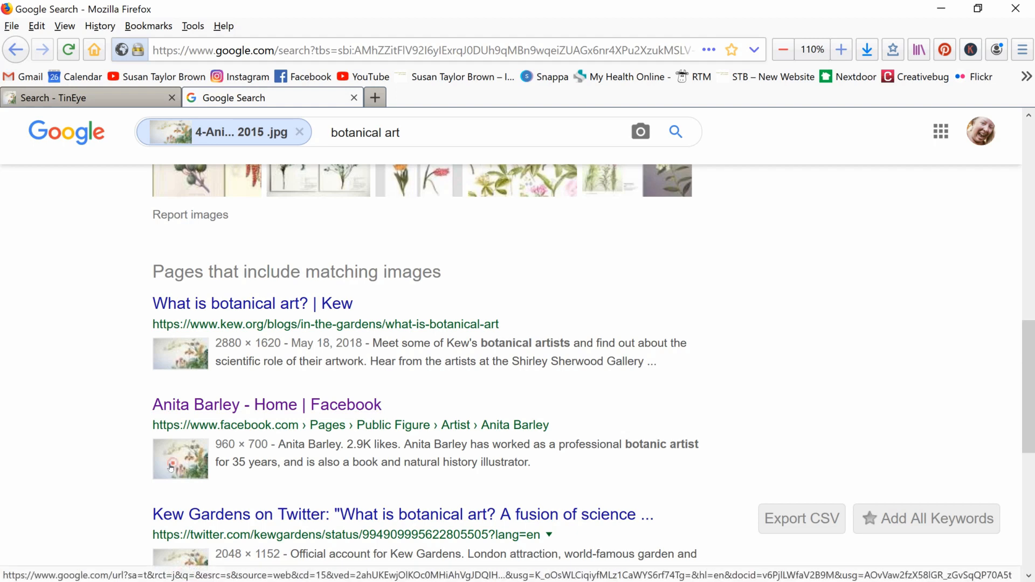
pyautogui.click(179, 460)
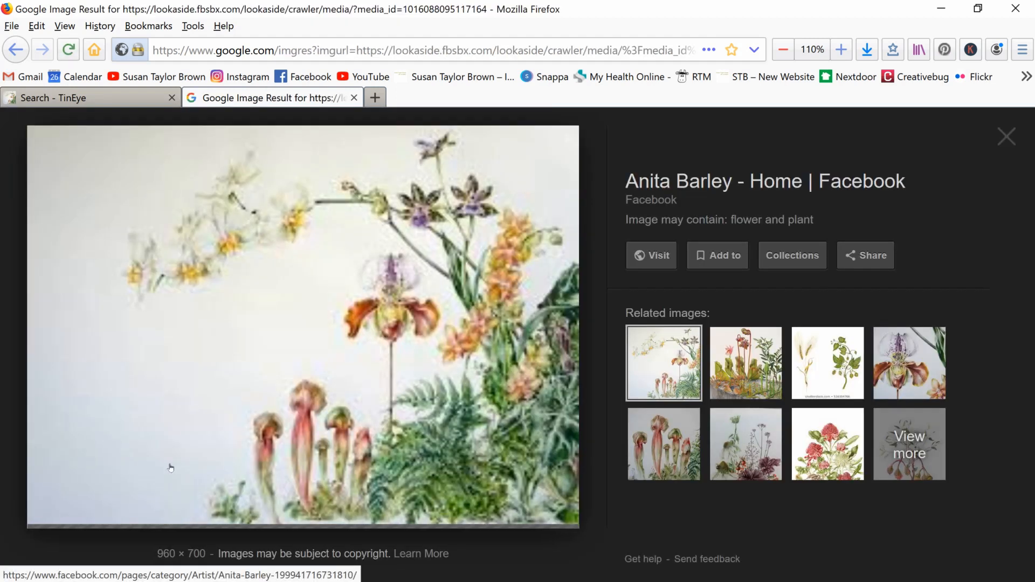
pyautogui.click(652, 255)
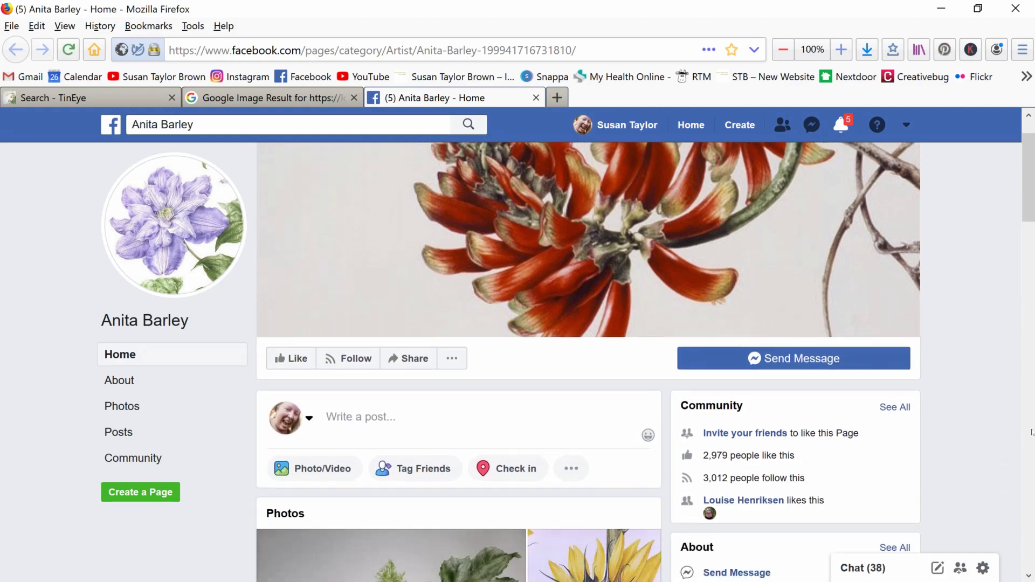
pyautogui.scroll(-3)
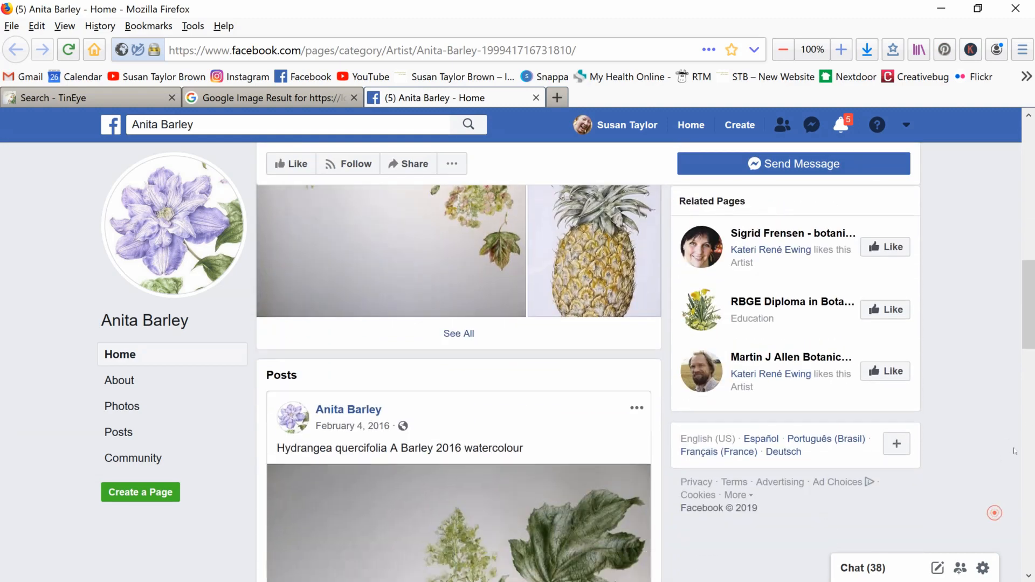
pyautogui.scroll(-3)
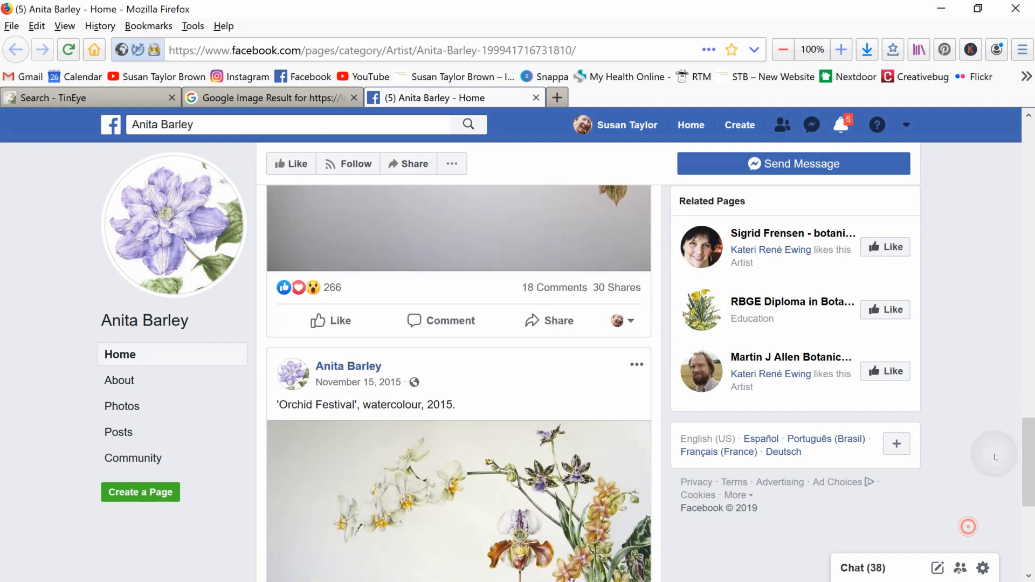
pyautogui.scroll(-3)
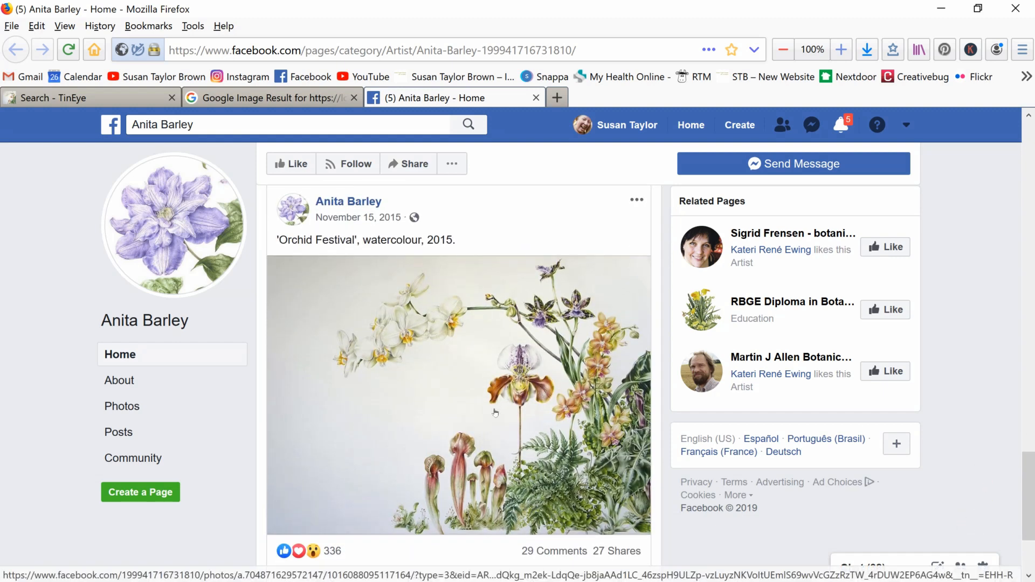
pyautogui.moveTo(502, 450)
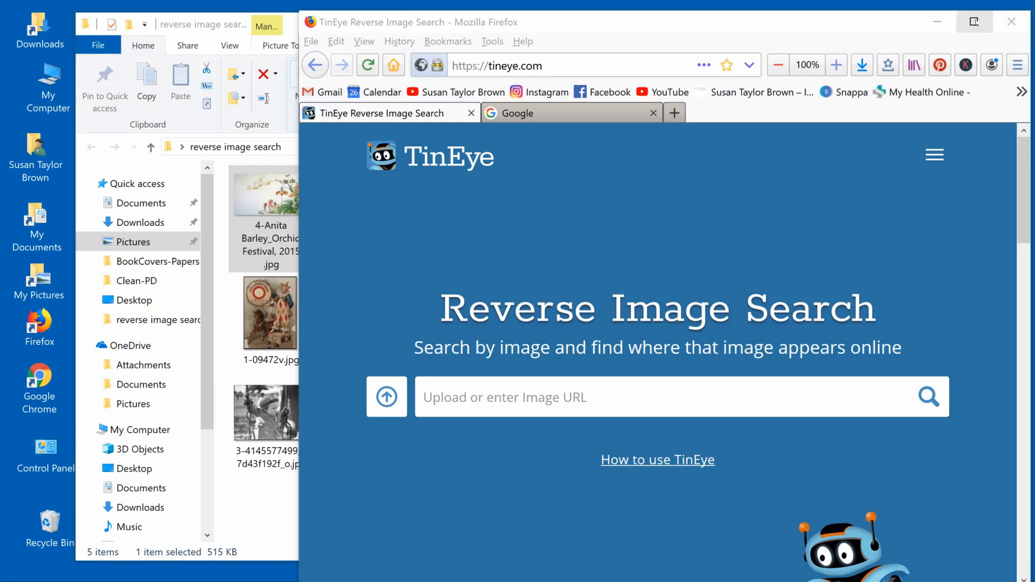
# Drag 5-1agypsygirl004-z.jpg onto TinEye's search box and maximize the results window
pyautogui.click(199, 25)
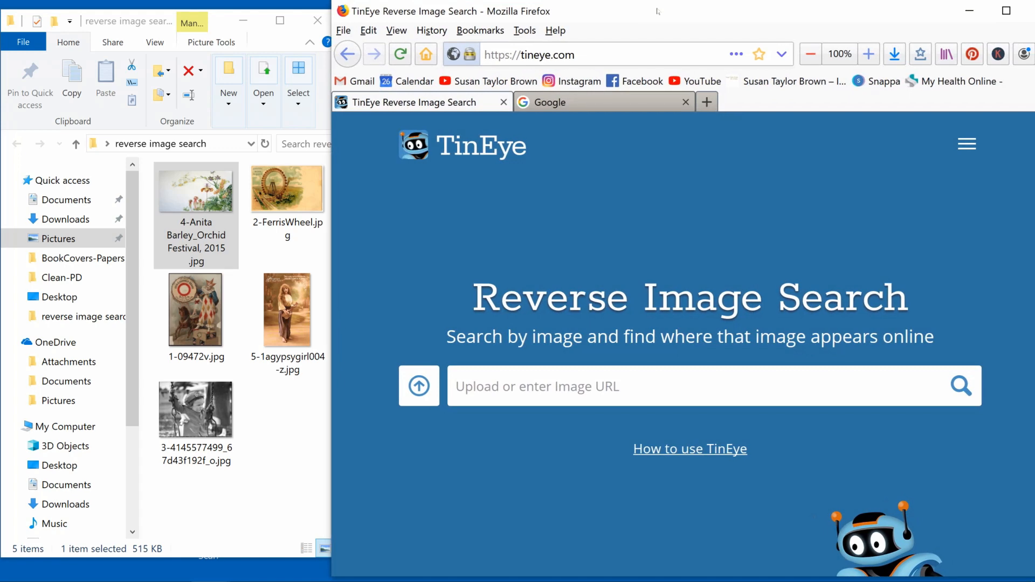
pyautogui.moveTo(288, 310); pyautogui.dragTo(432, 326)
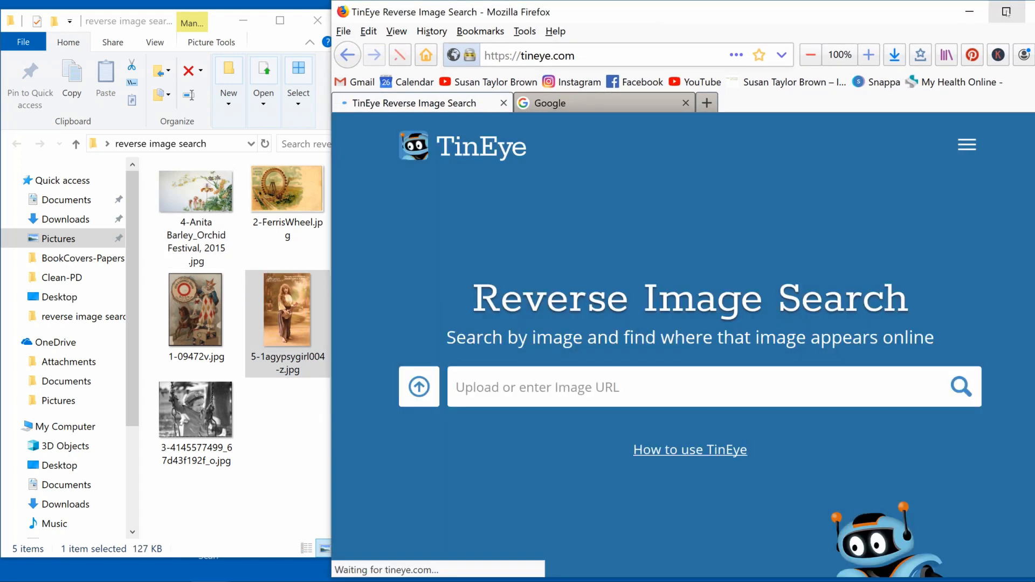
pyautogui.click(962, 386)
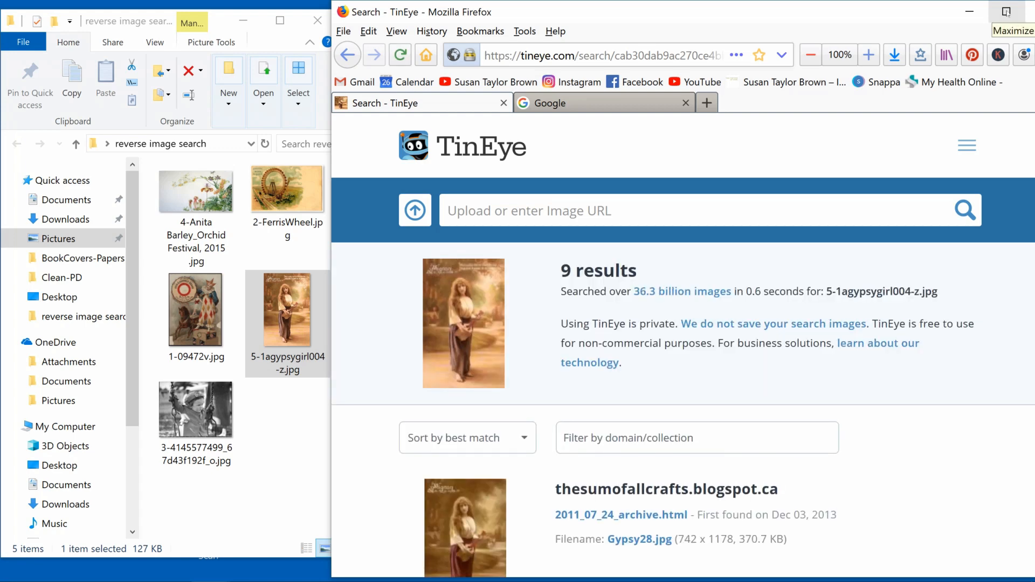
pyautogui.click(1006, 11)
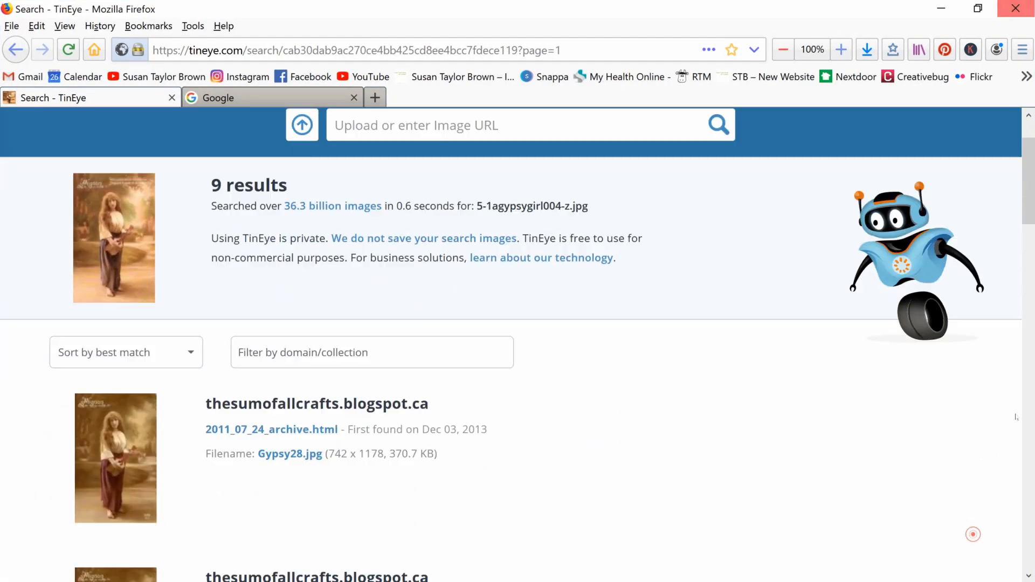
# Scroll through the gypsy girl postcard's 9 matches, mostly Zazzle products, and back up
pyautogui.scroll(-3)
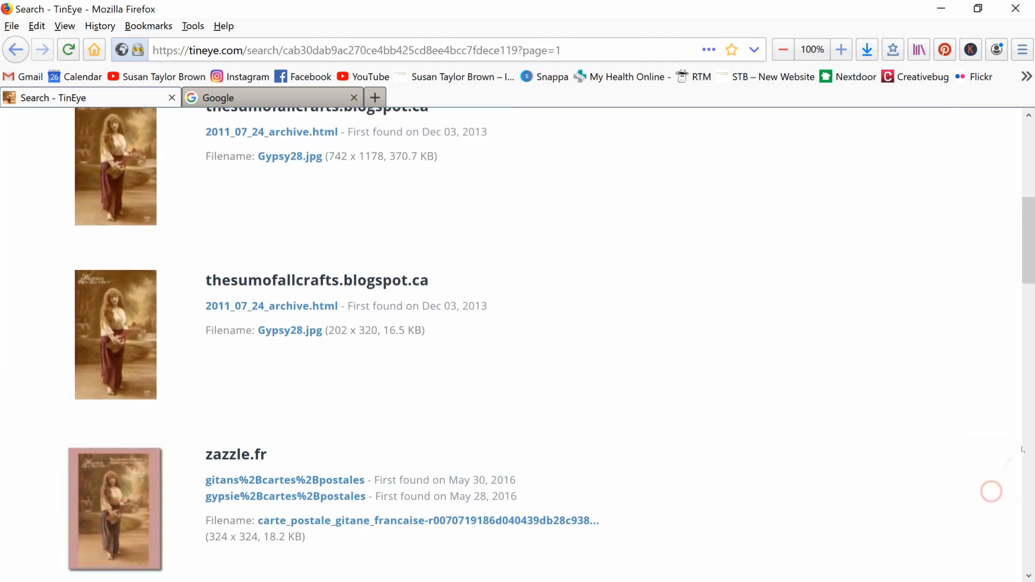
pyautogui.scroll(-3)
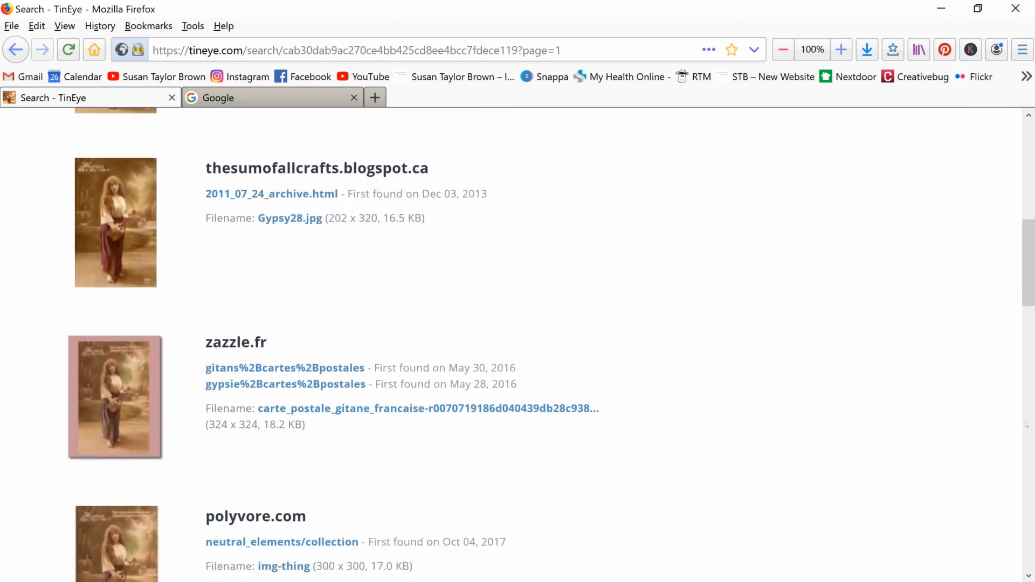
pyautogui.scroll(-3)
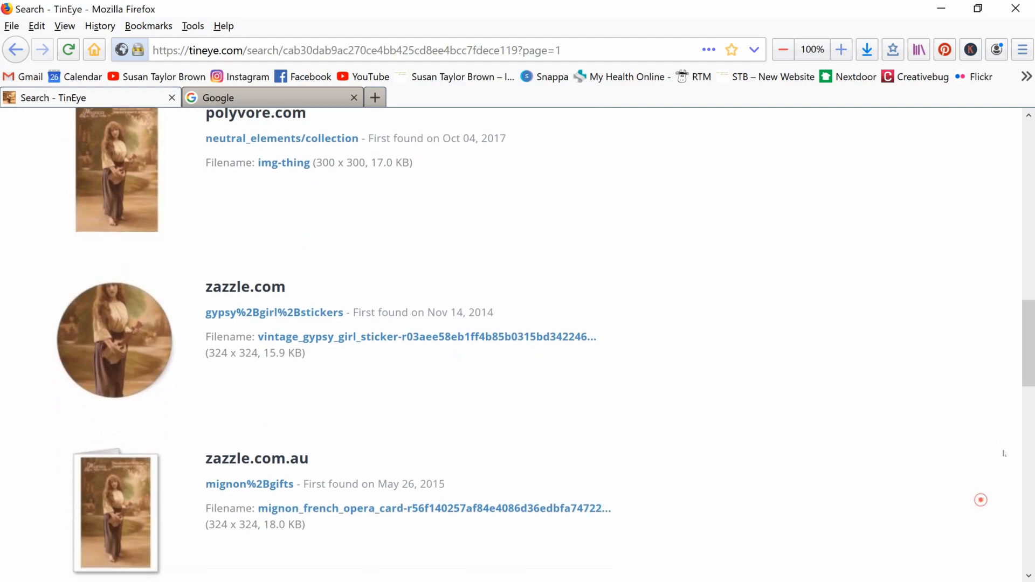
pyautogui.scroll(-3)
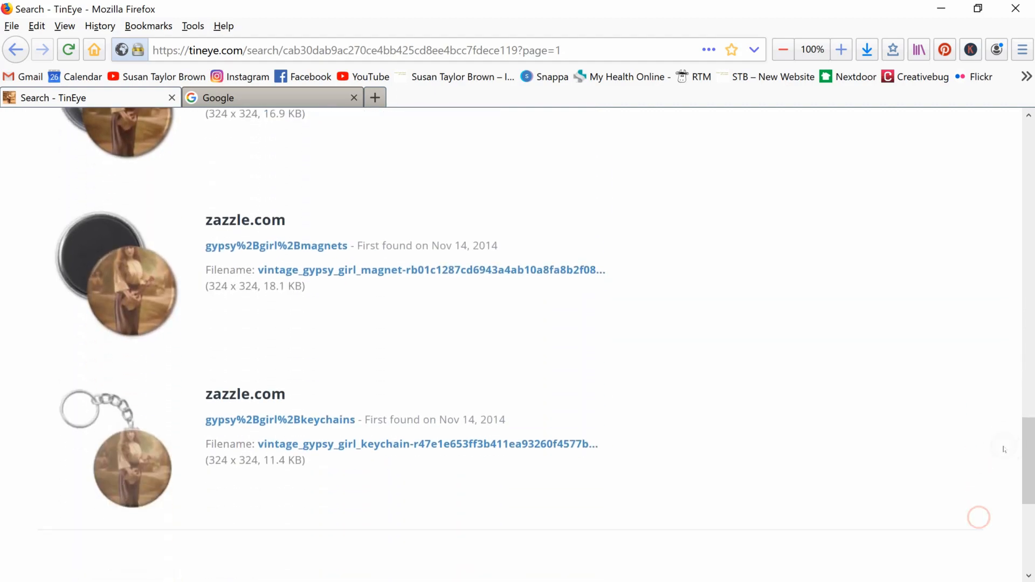
pyautogui.scroll(-3)
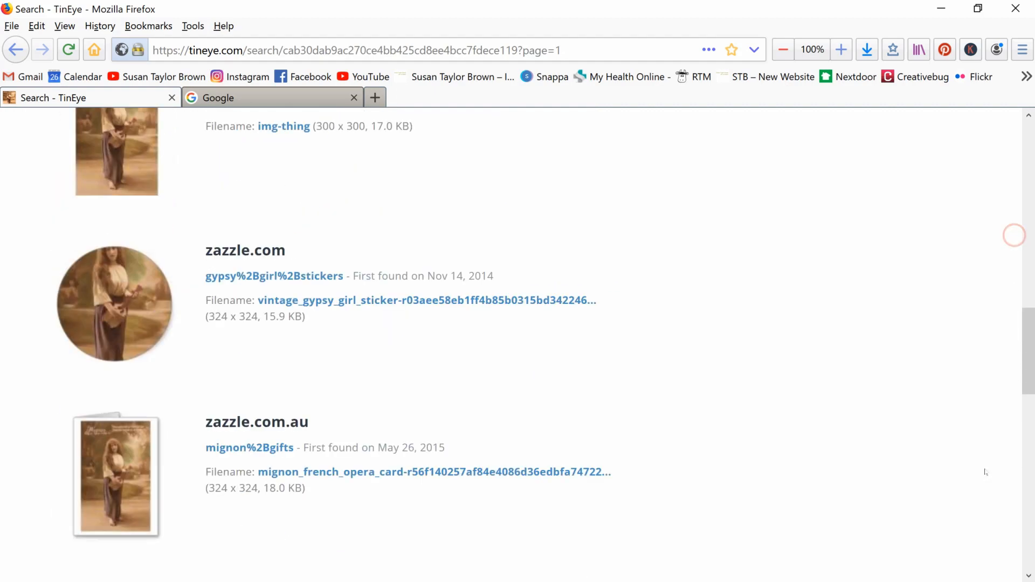
pyautogui.scroll(3)
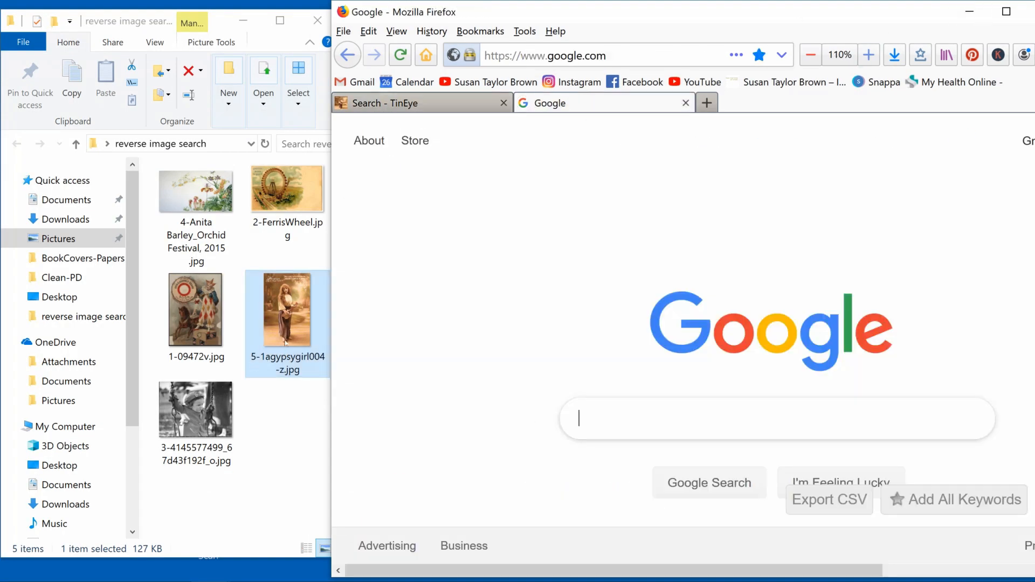
# Reverse-search the gypsy girl postcard and open The Graphics Fairy's Bohemian Lady page from the matching results
pyautogui.moveTo(286, 309); pyautogui.dragTo(383, 329)
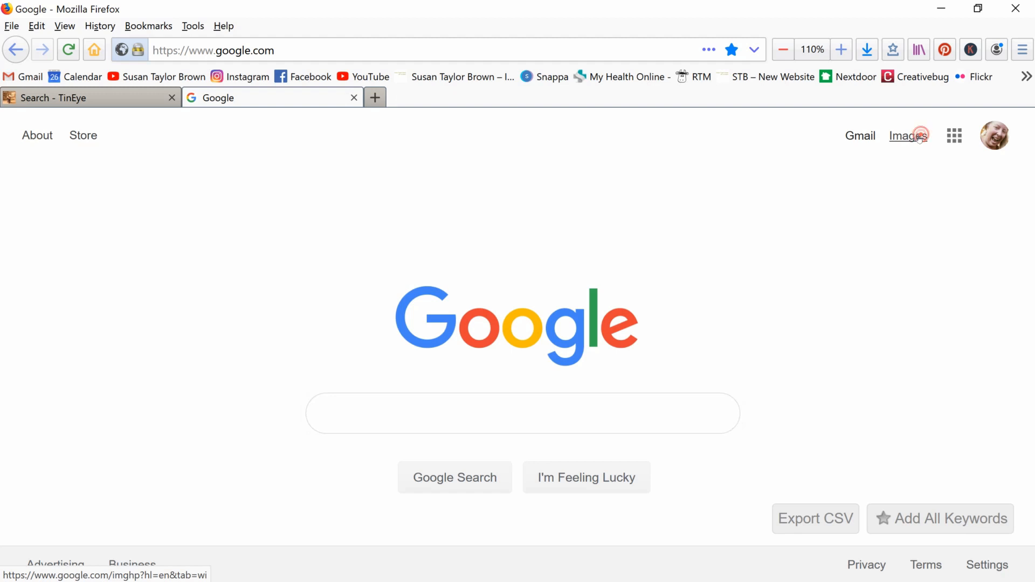
pyautogui.click(909, 135)
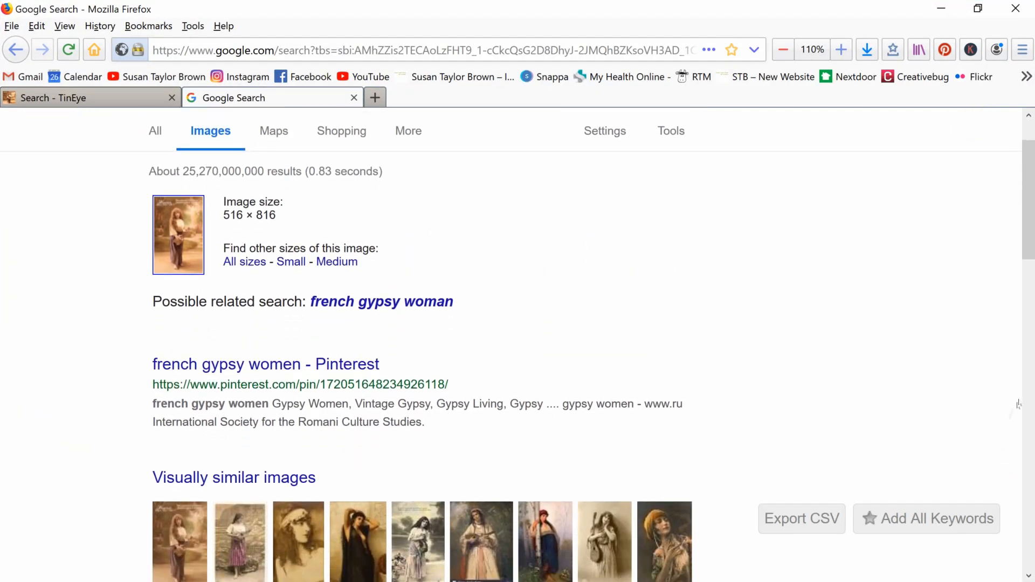
pyautogui.scroll(-3)
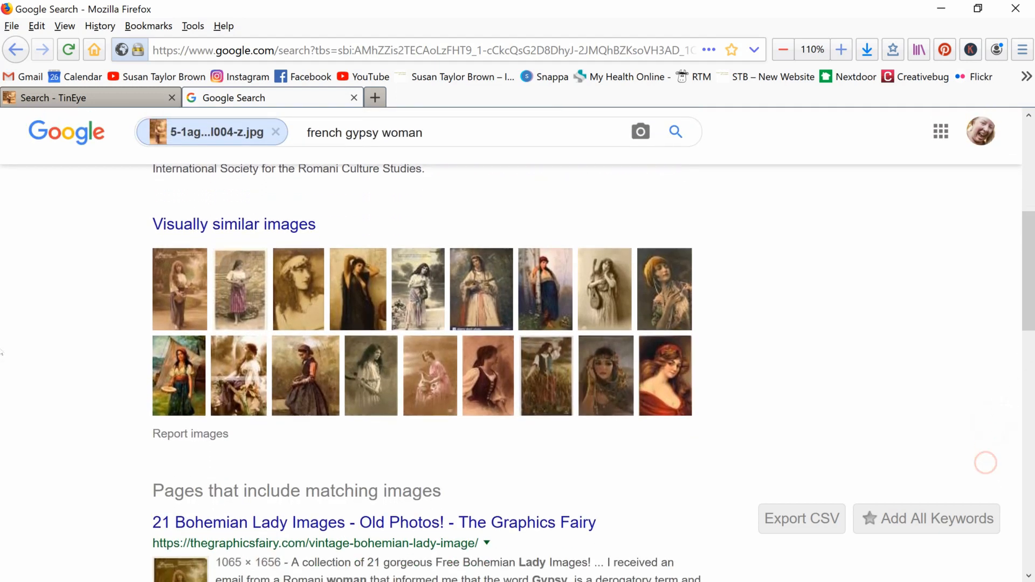
pyautogui.scroll(-3)
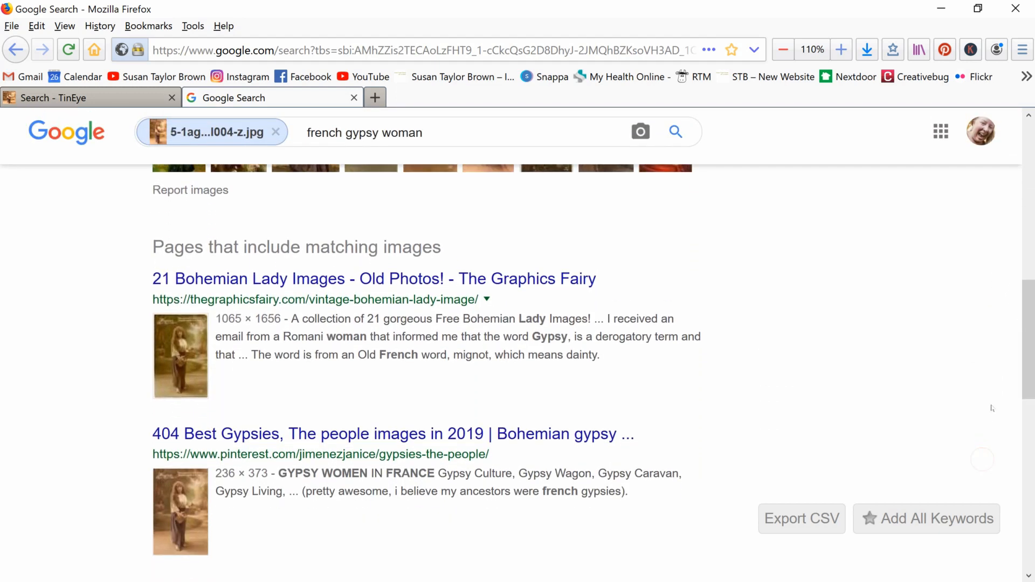
pyautogui.moveTo(286, 296)
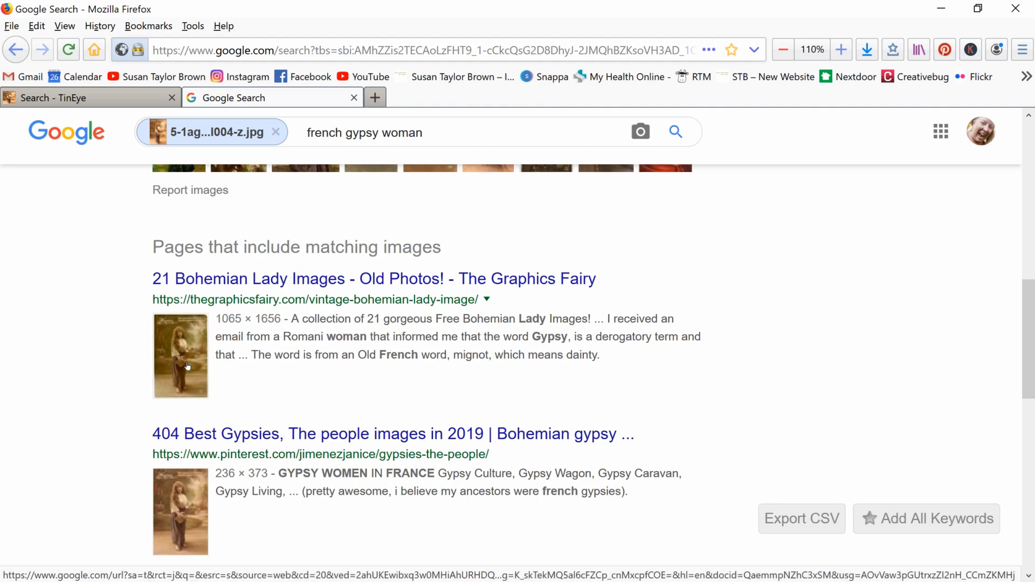
pyautogui.click(368, 279)
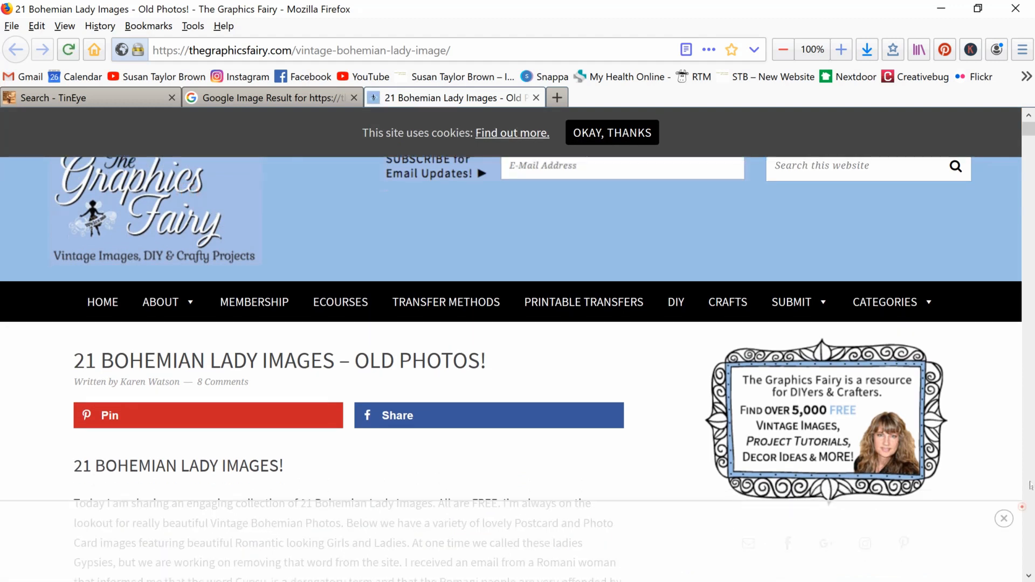
# Scroll down the Graphics Fairy Bohemian lady images page before leaving it for Google
pyautogui.scroll(-3)
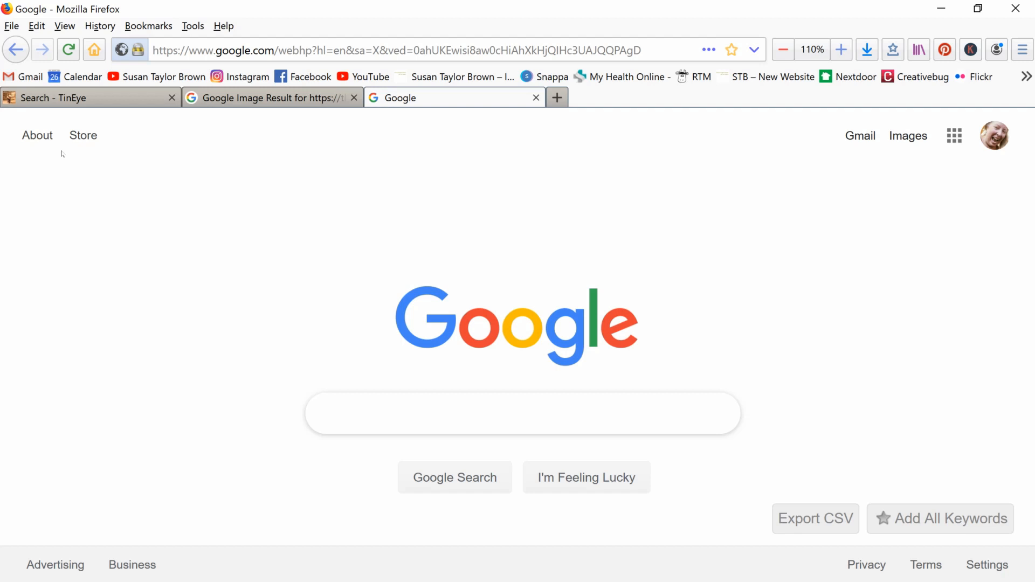
# Run a Google Images search for 'gypsy girl' from the typed suggestion
pyautogui.click(522, 413)
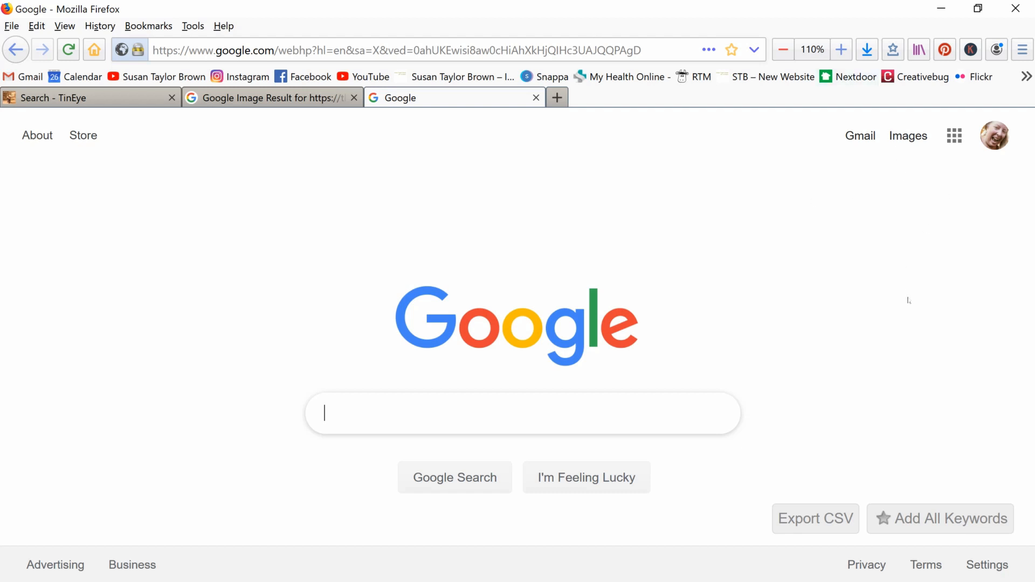
pyautogui.moveTo(908, 137)
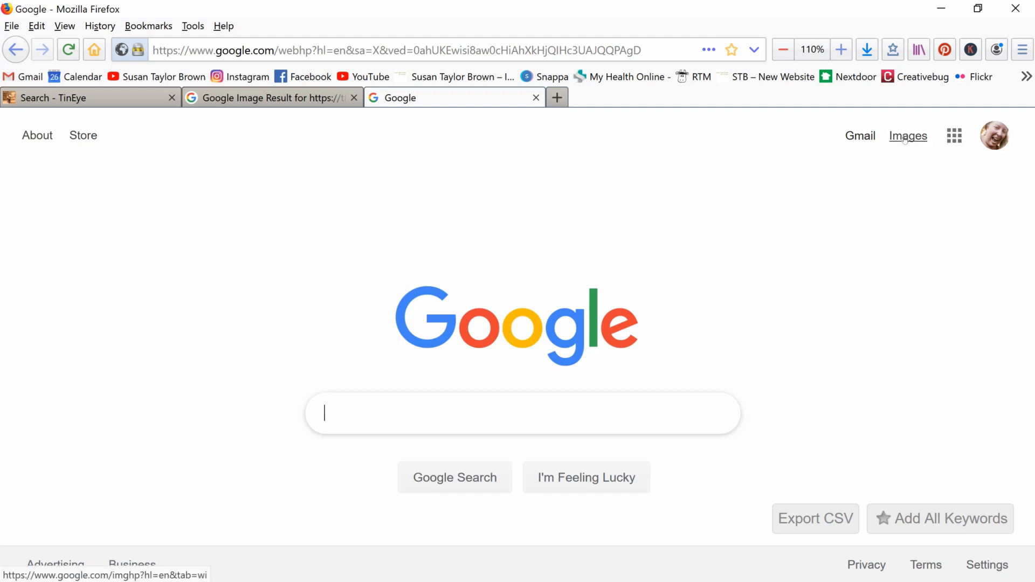
pyautogui.click(908, 136)
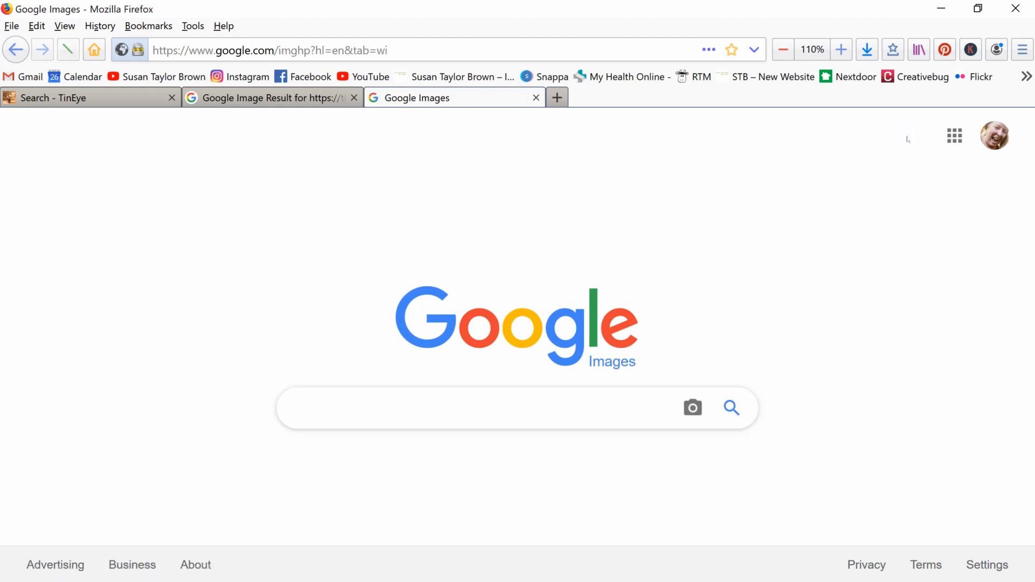
pyautogui.write('gy')
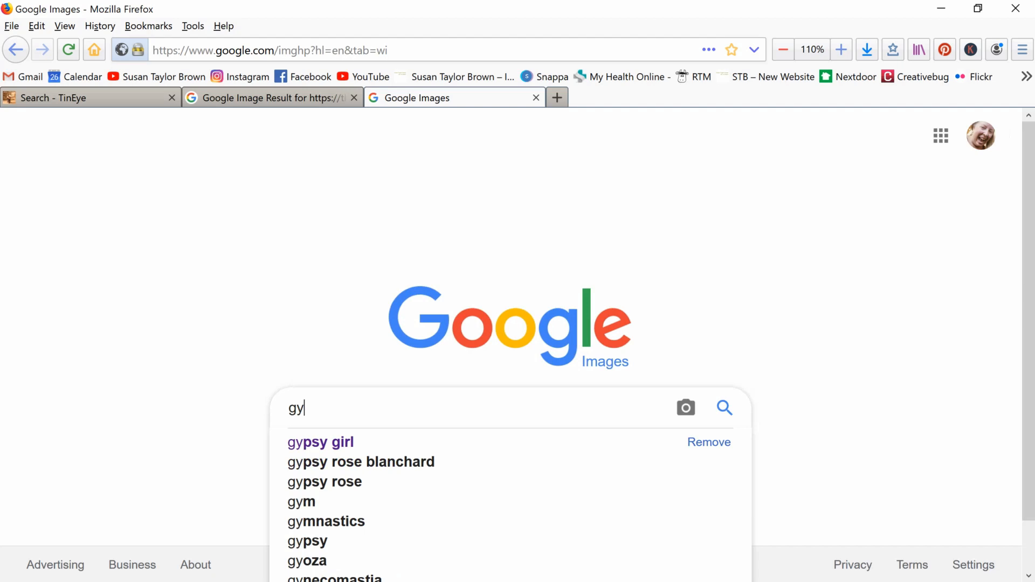
pyautogui.click(313, 443)
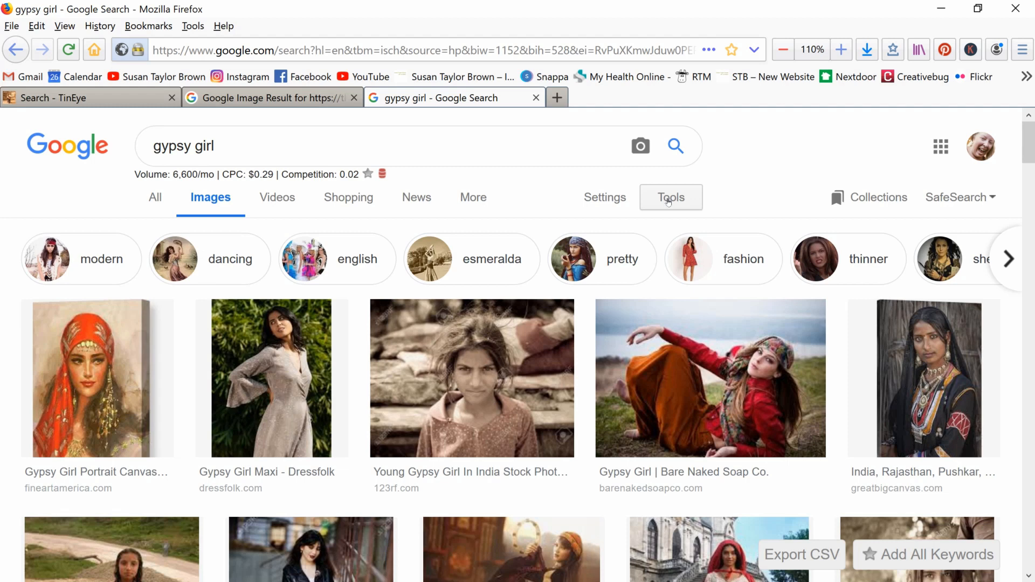
# Reveal the search Tools and the Usage rights filter choices
pyautogui.click(671, 197)
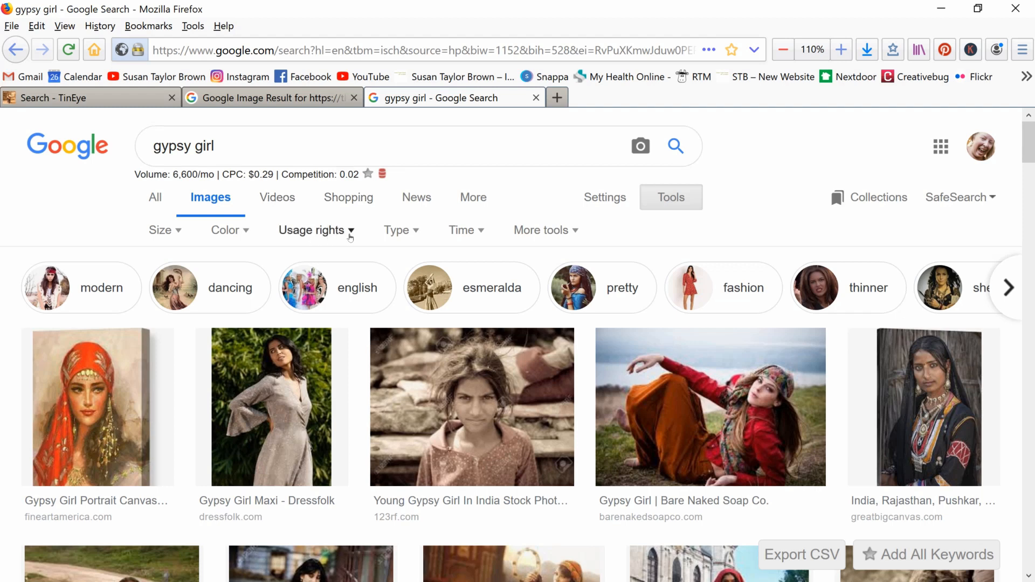
pyautogui.click(316, 230)
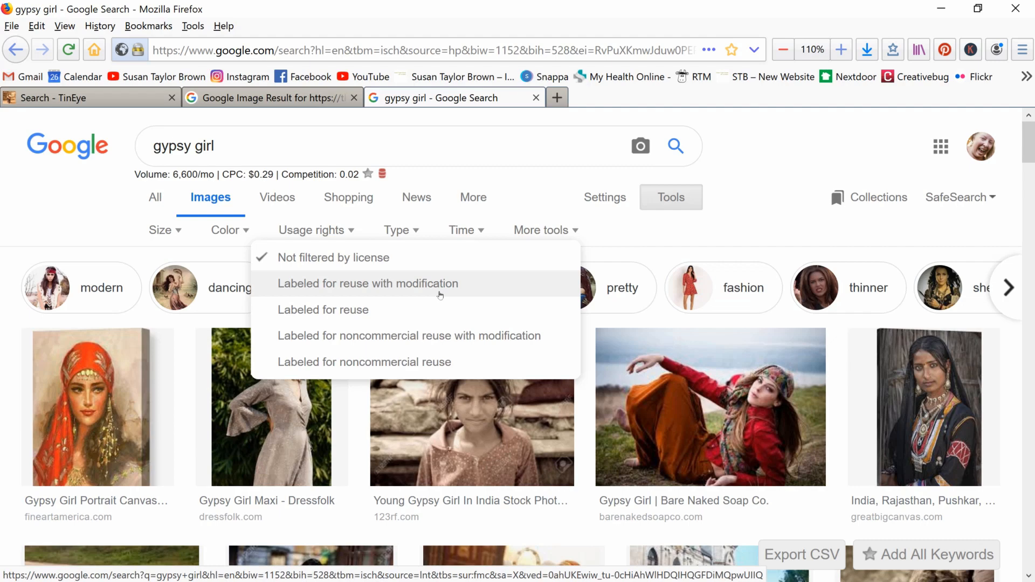
# Filter results to 'Labeled for reuse with modification' and preview the Frans Hals Gypsy Girl painting
pyautogui.click(368, 284)
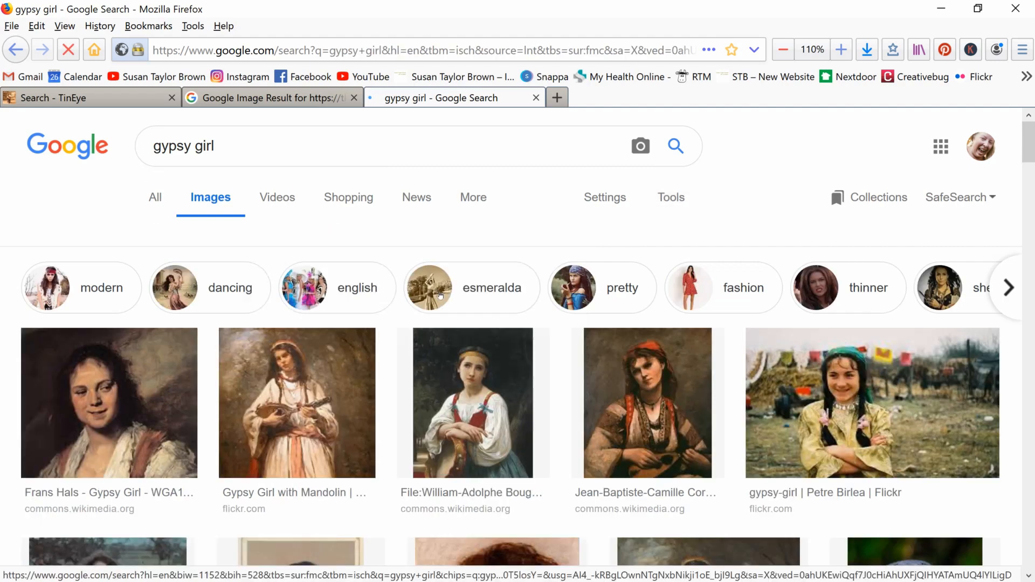
pyautogui.click(672, 196)
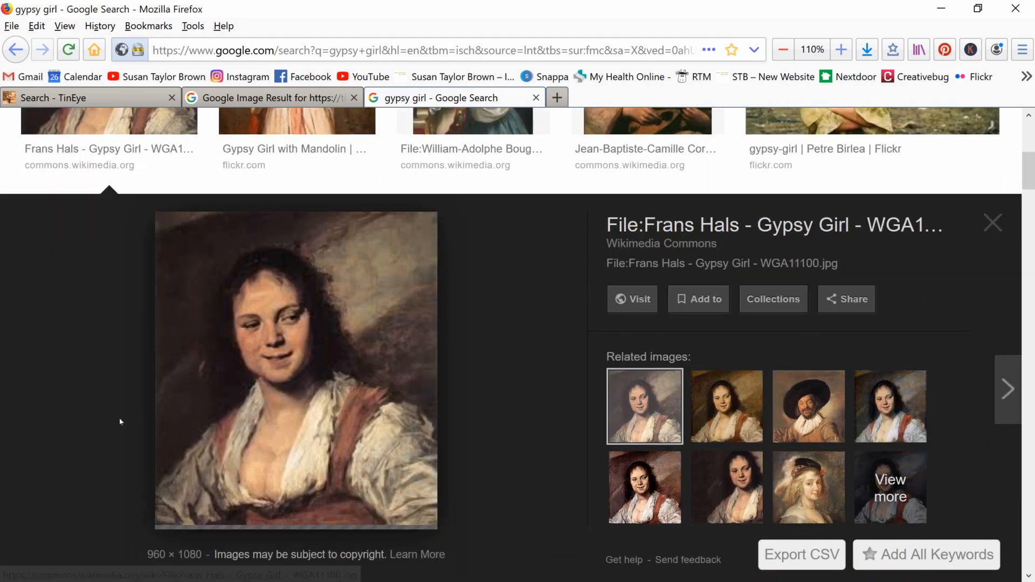
pyautogui.moveTo(255, 338)
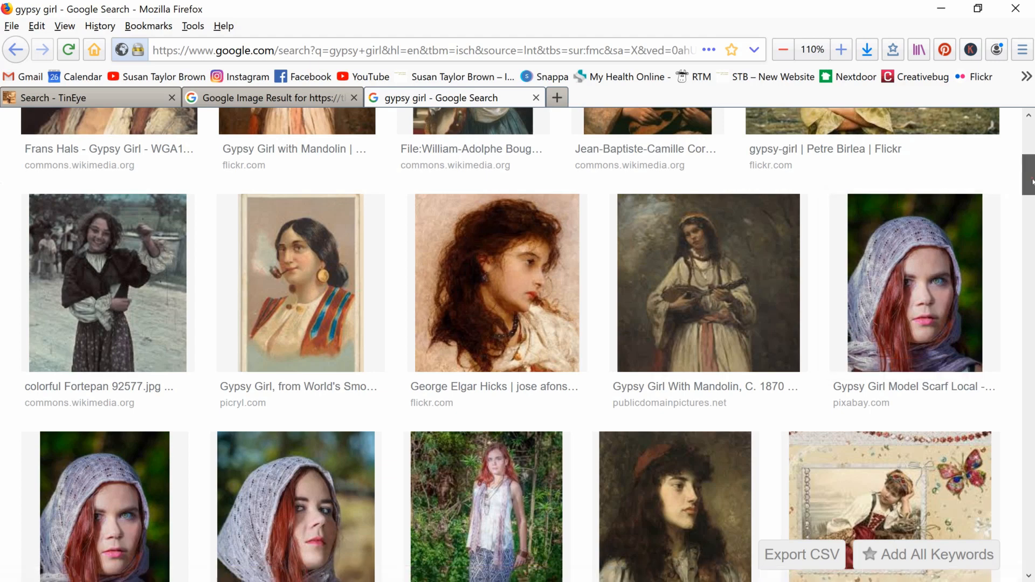
pyautogui.scroll(3)
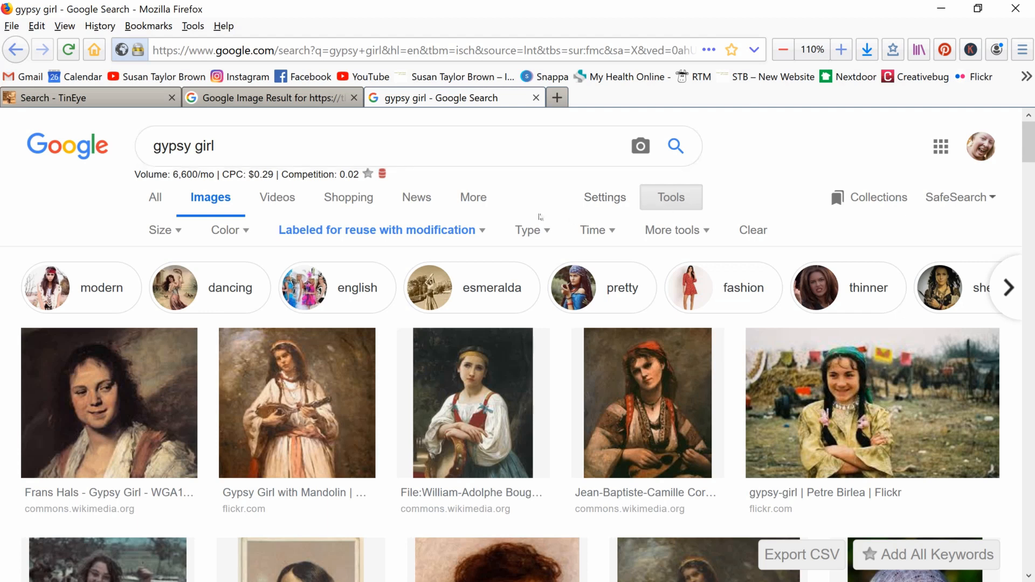
pyautogui.moveTo(482, 237)
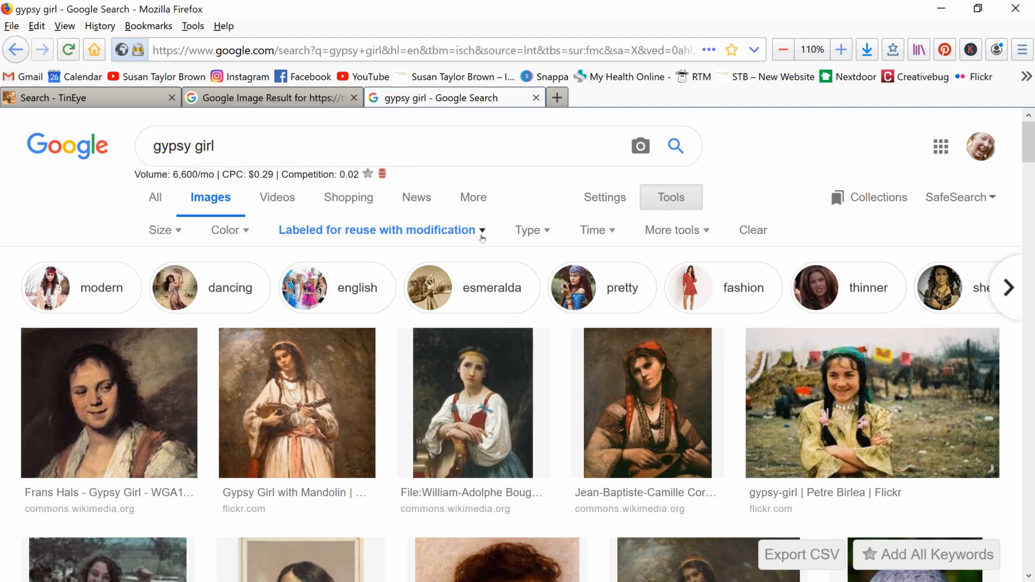